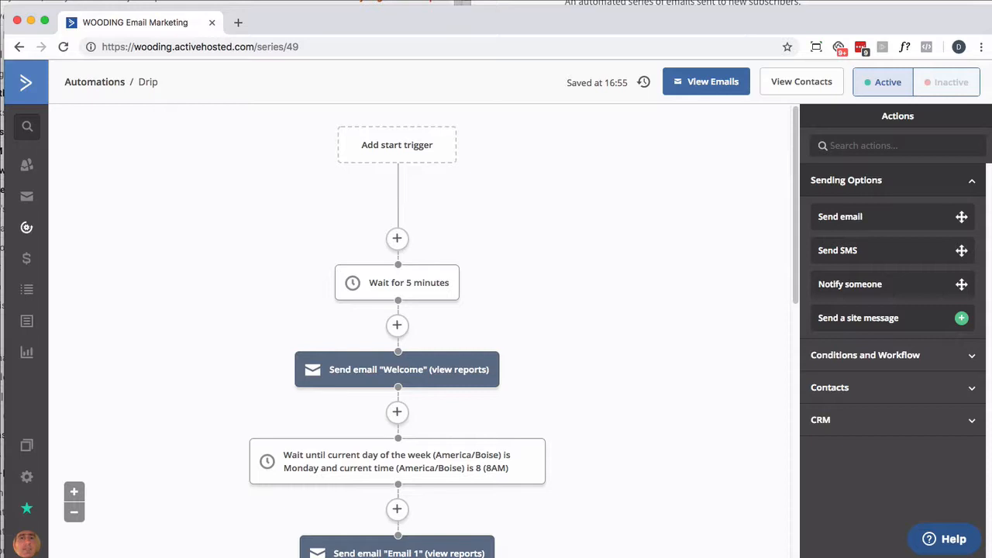
pyautogui.moveTo(339, 294)
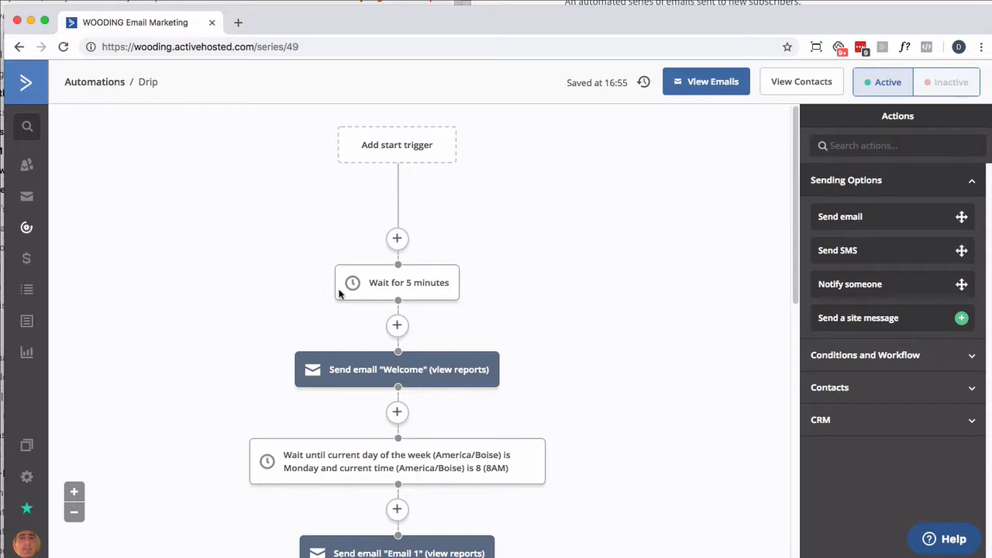
# Insert a Wait 'for a specified period of time' step right after Email 1
pyautogui.scroll(-3)
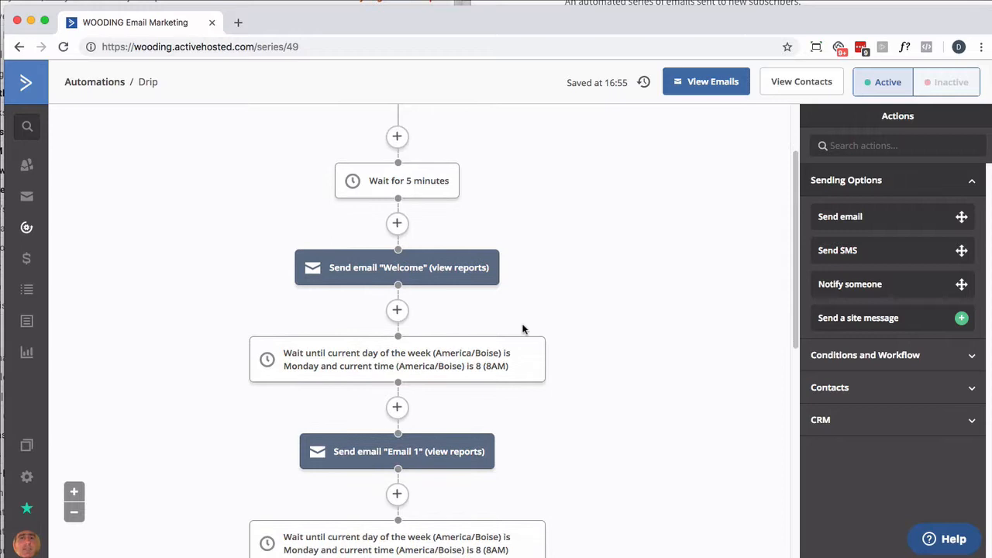
pyautogui.moveTo(430, 314)
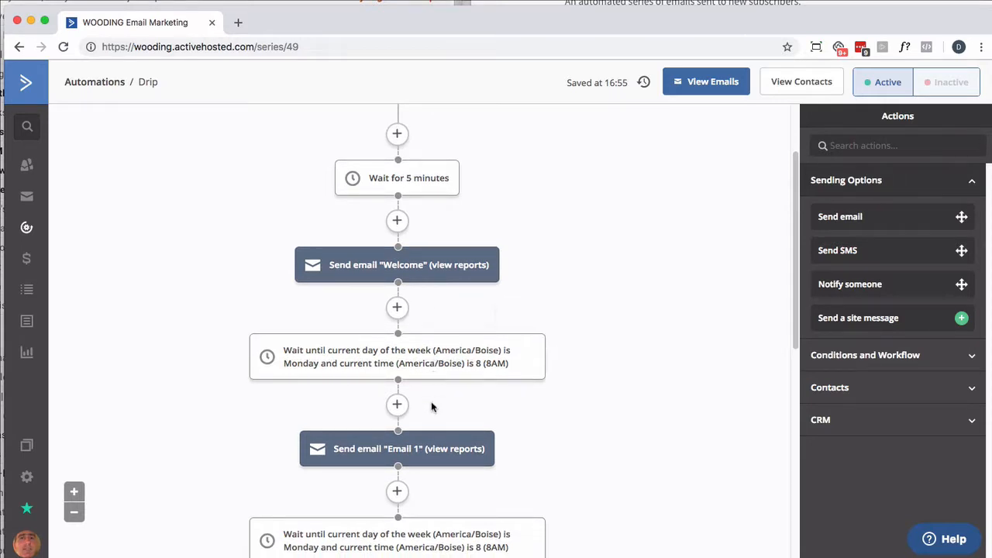
pyautogui.scroll(-3)
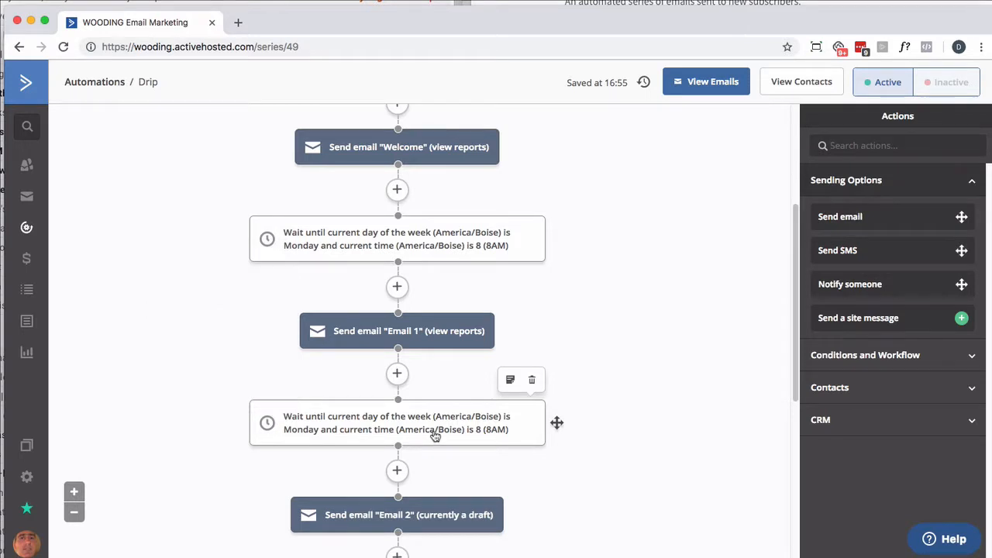
pyautogui.scroll(-3)
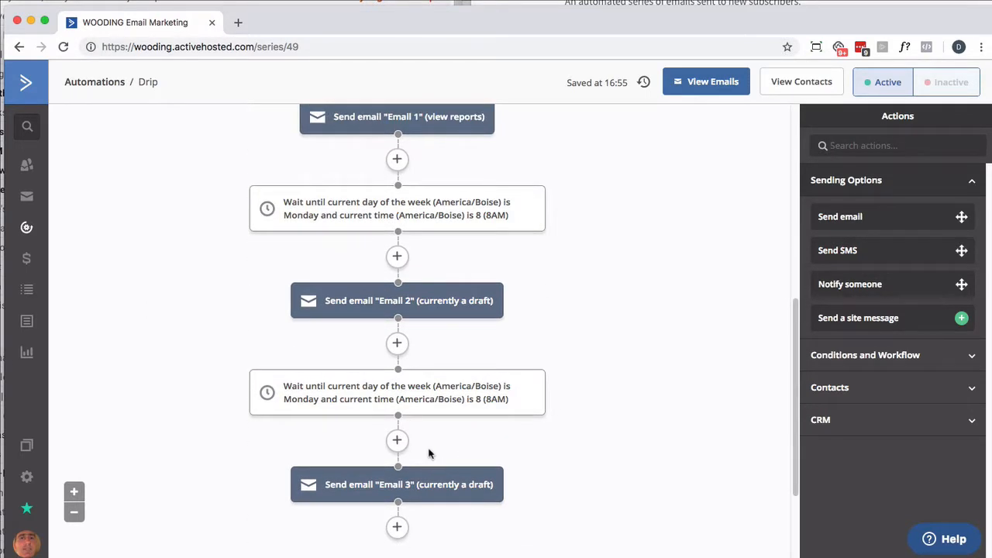
pyautogui.moveTo(423, 409)
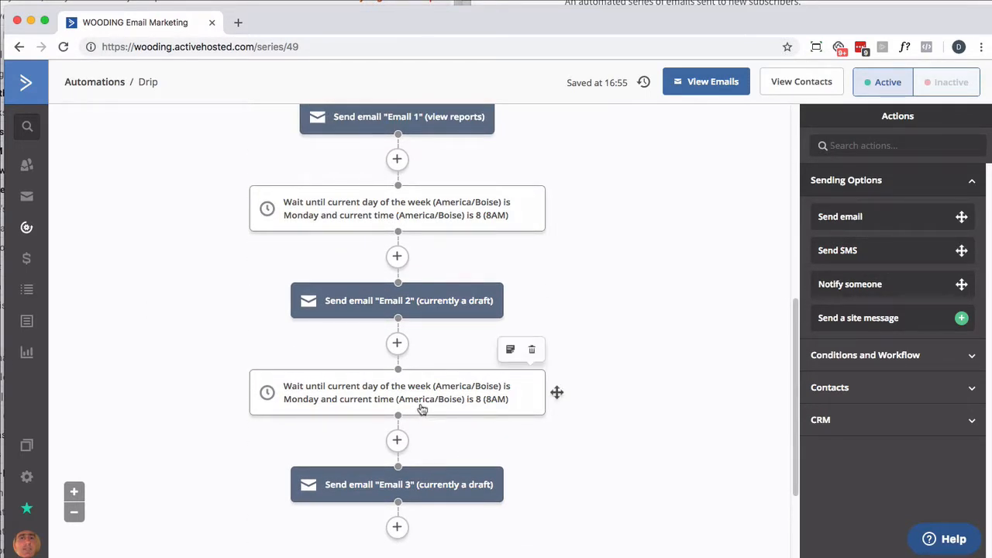
pyautogui.moveTo(423, 463)
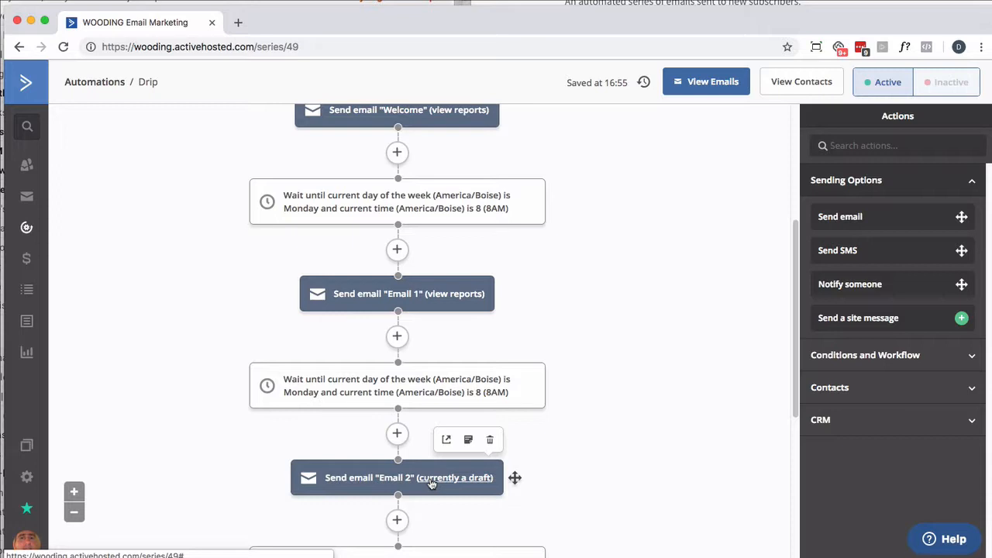
pyautogui.scroll(3)
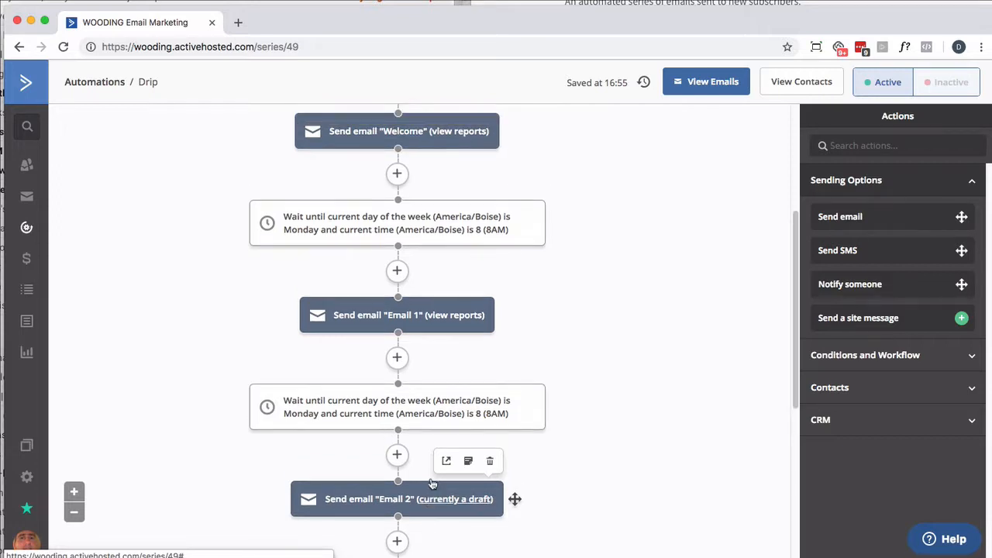
pyautogui.moveTo(353, 225)
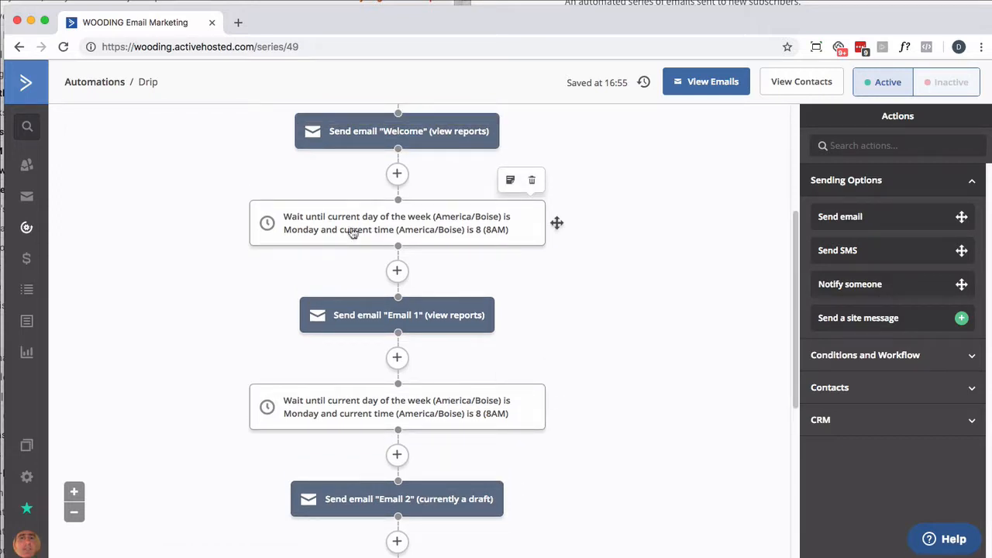
pyautogui.moveTo(413, 239)
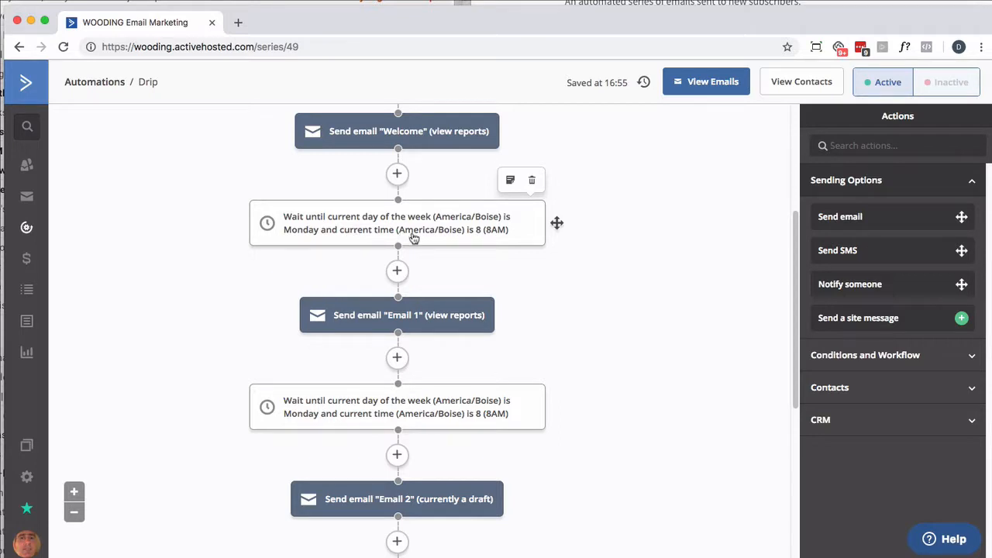
pyautogui.moveTo(396, 407)
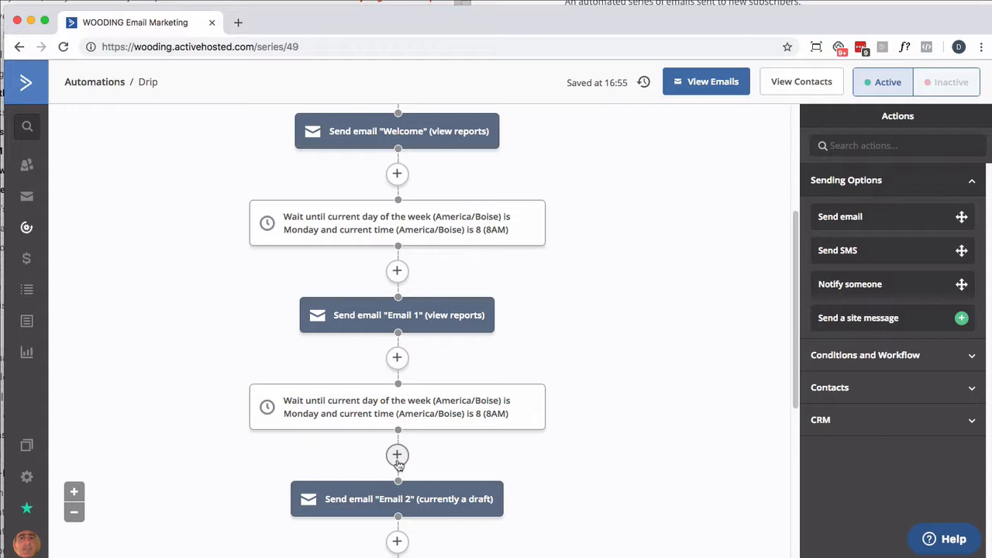
pyautogui.moveTo(418, 224)
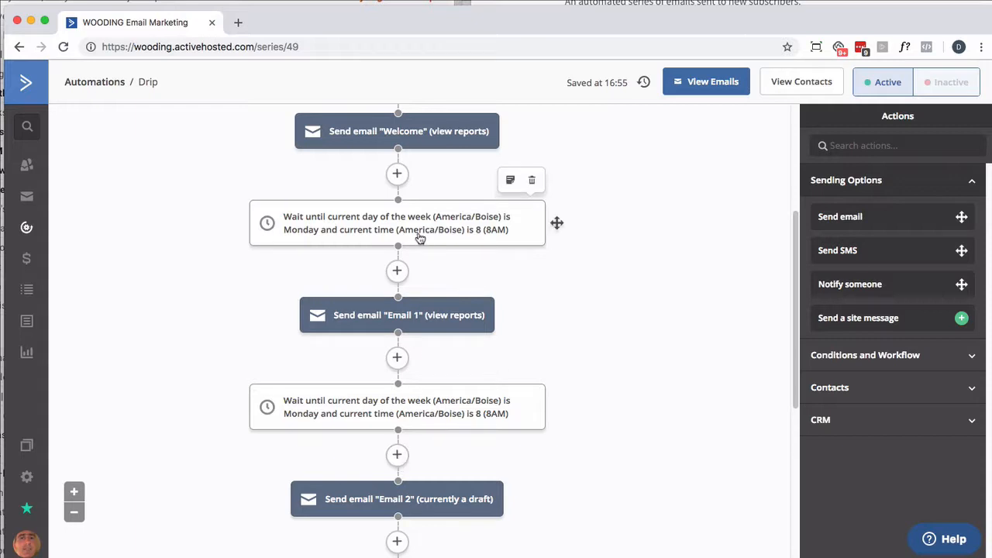
pyautogui.moveTo(431, 397)
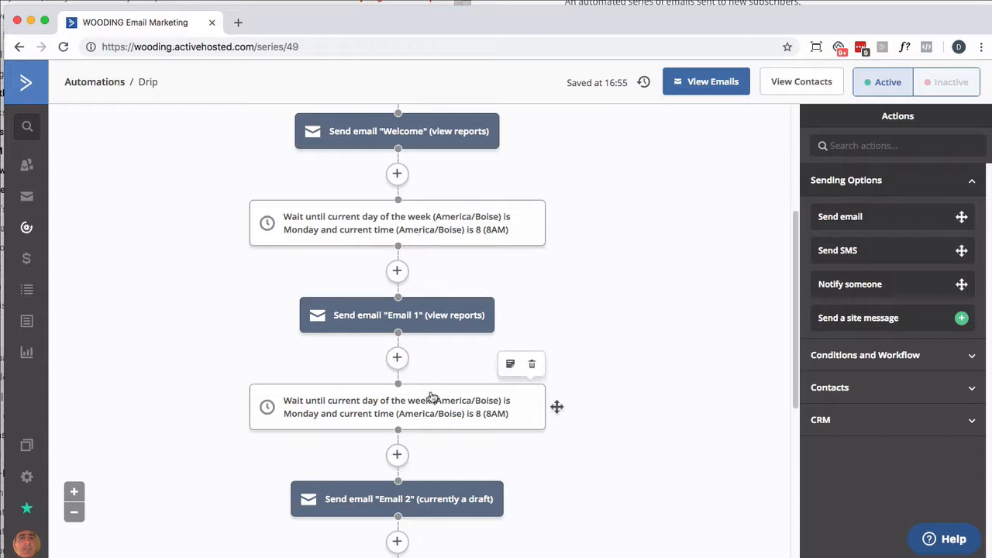
pyautogui.scroll(-3)
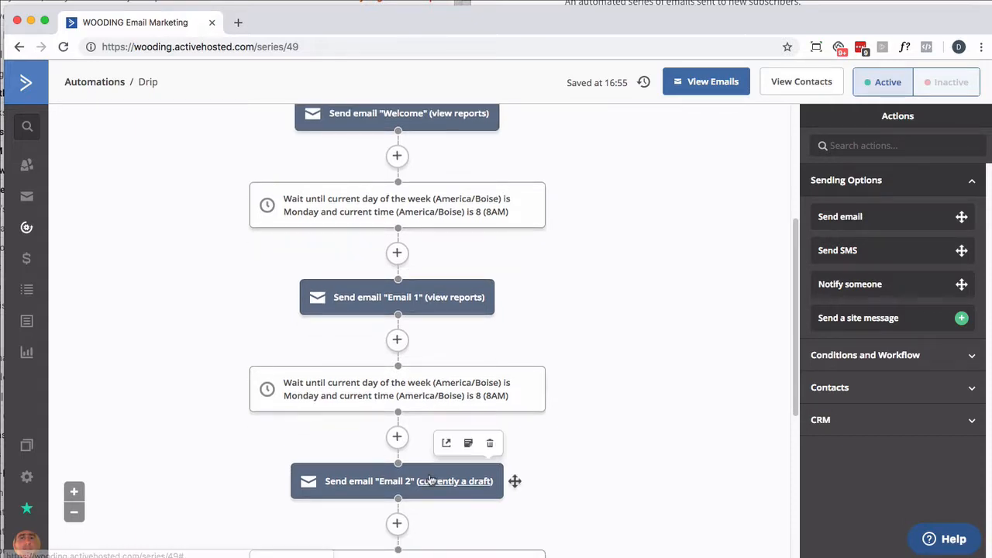
pyautogui.scroll(-3)
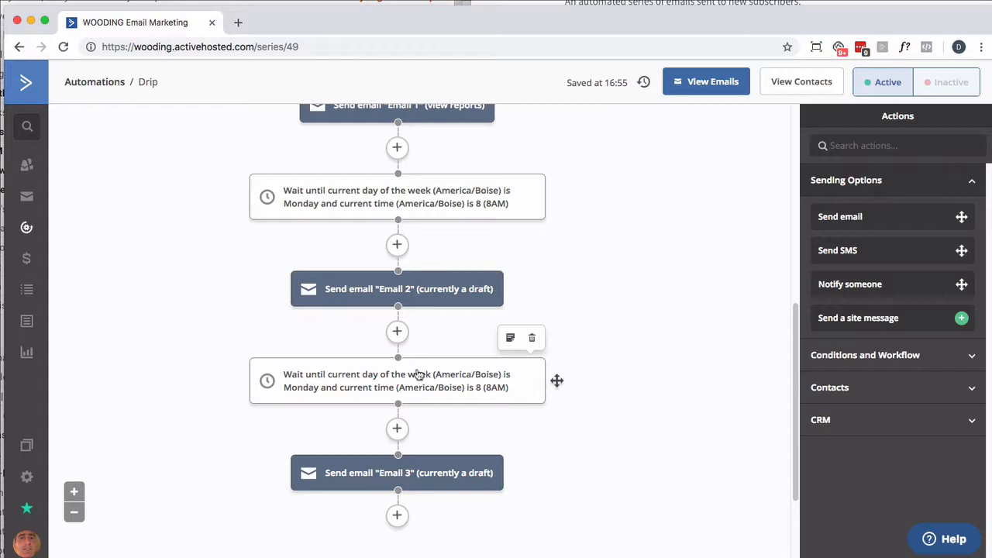
pyautogui.moveTo(417, 451)
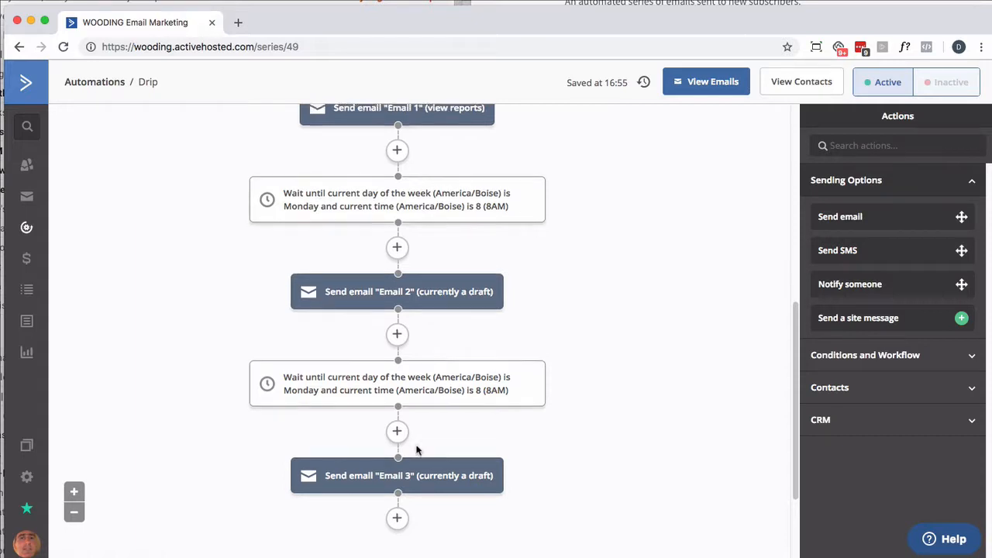
pyautogui.scroll(3)
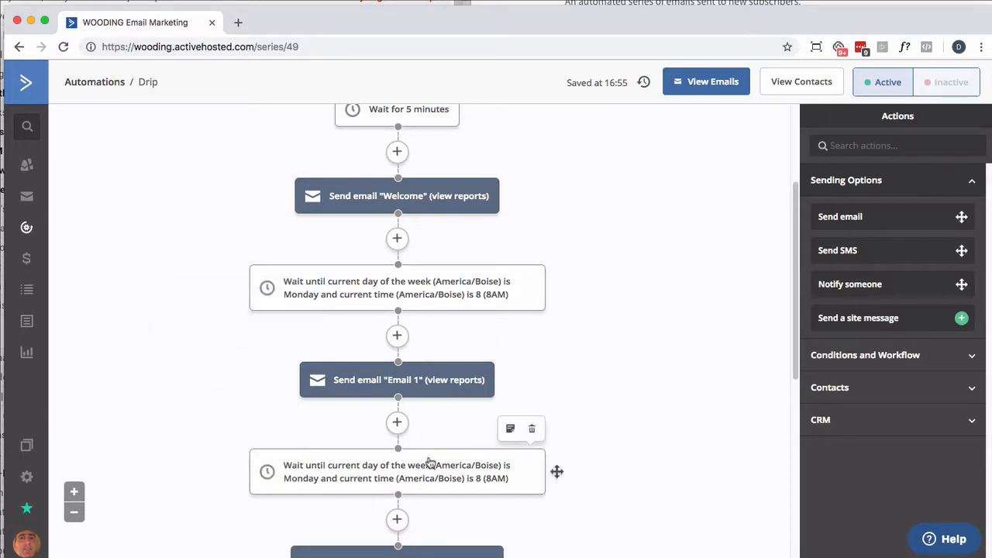
pyautogui.click(397, 422)
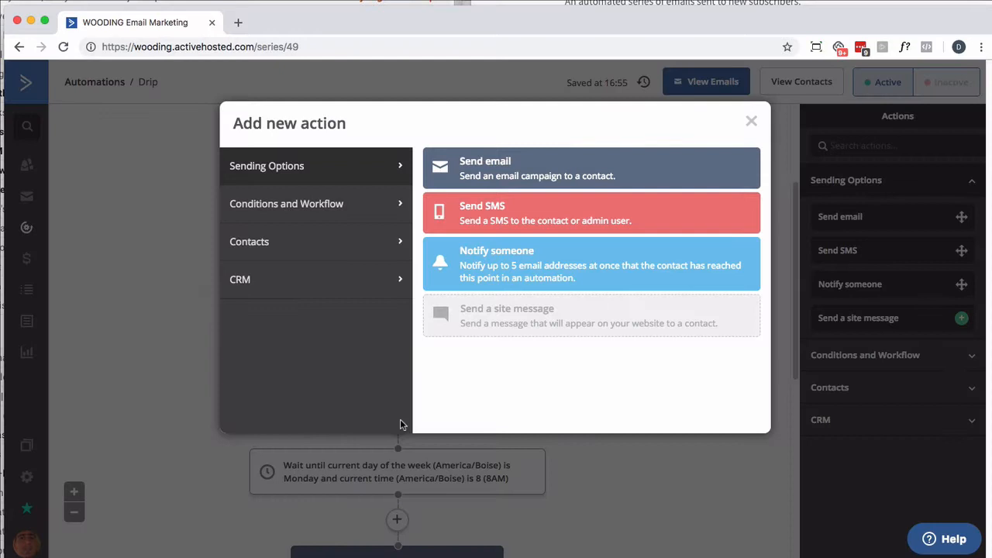
pyautogui.click(286, 204)
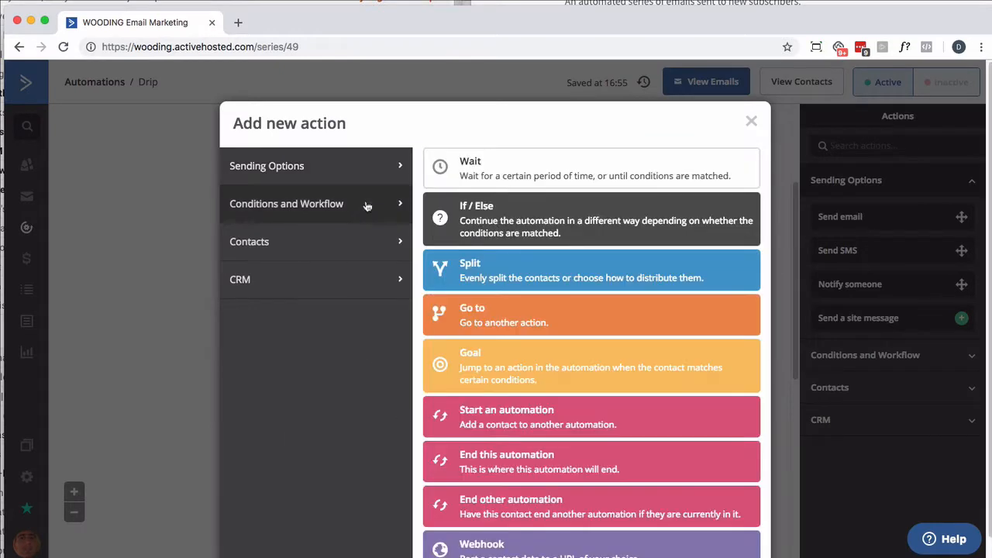
pyautogui.click(591, 168)
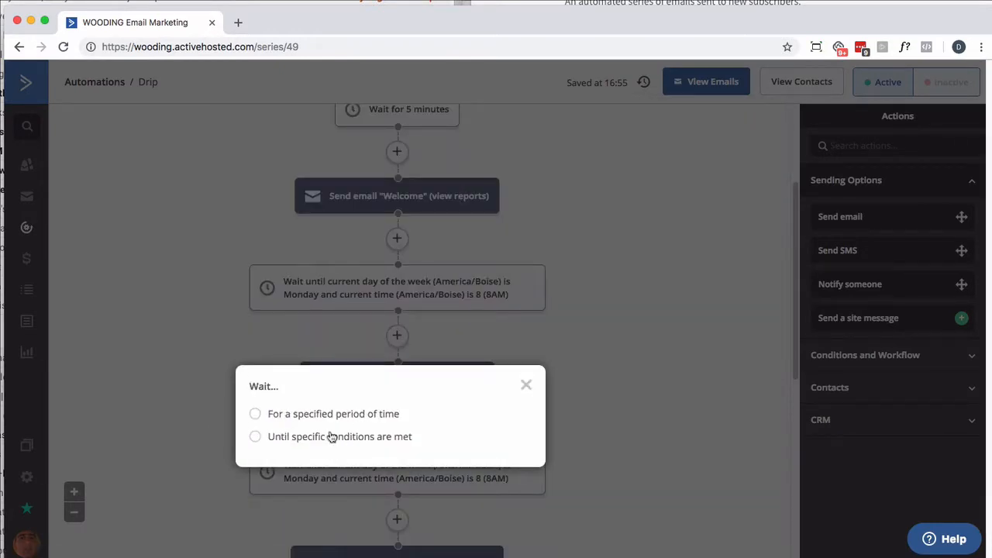
pyautogui.click(255, 414)
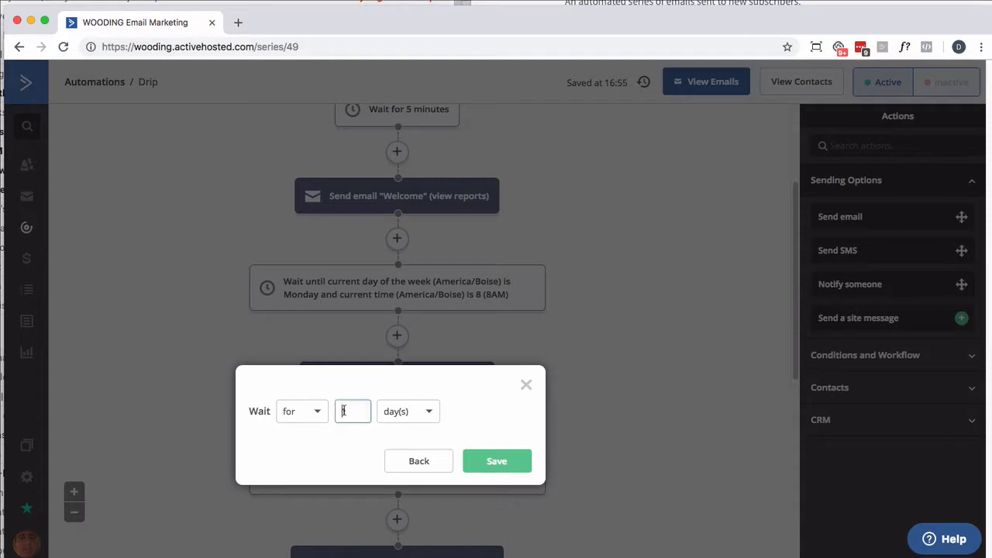
# Set the wait to 2, save it, then change the unit to hours
pyautogui.write('2')
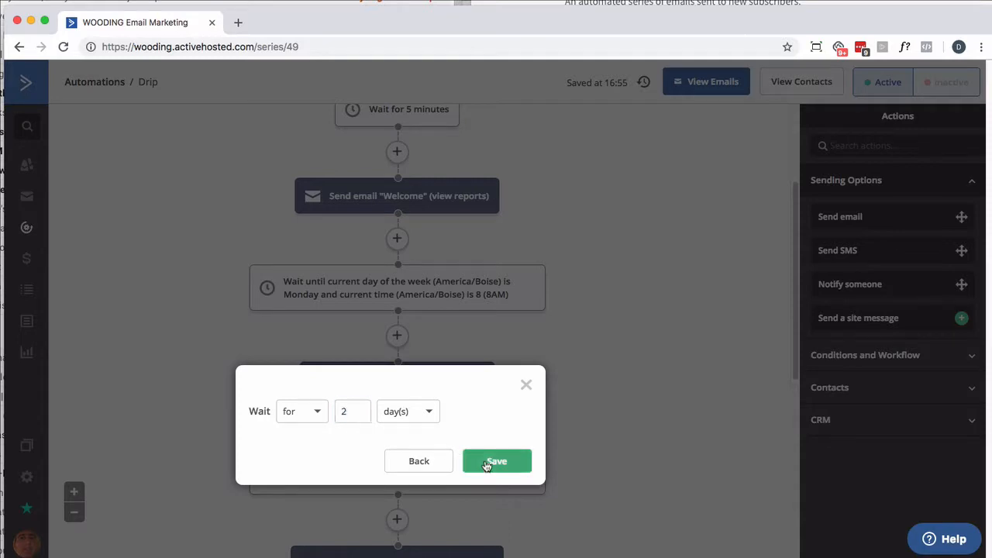
pyautogui.click(497, 462)
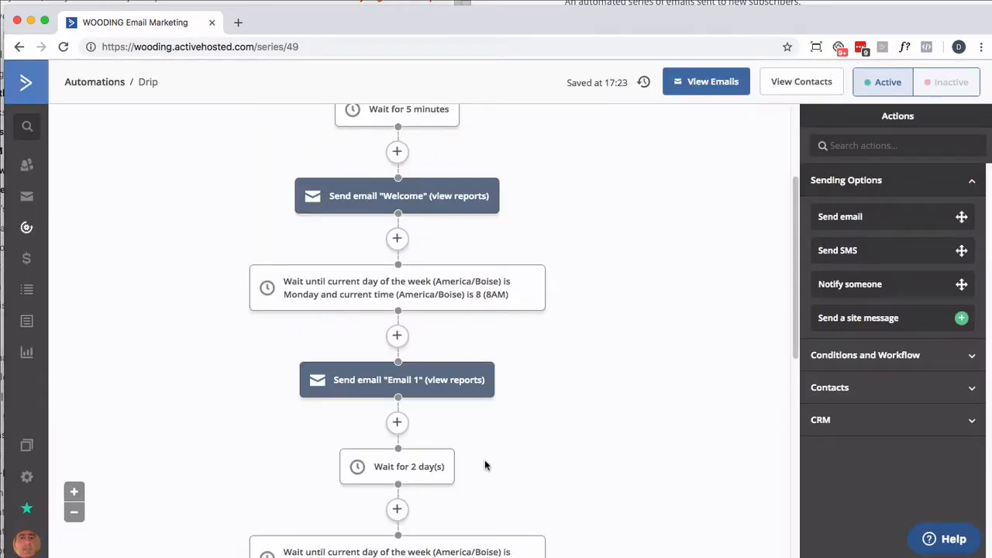
pyautogui.click(397, 466)
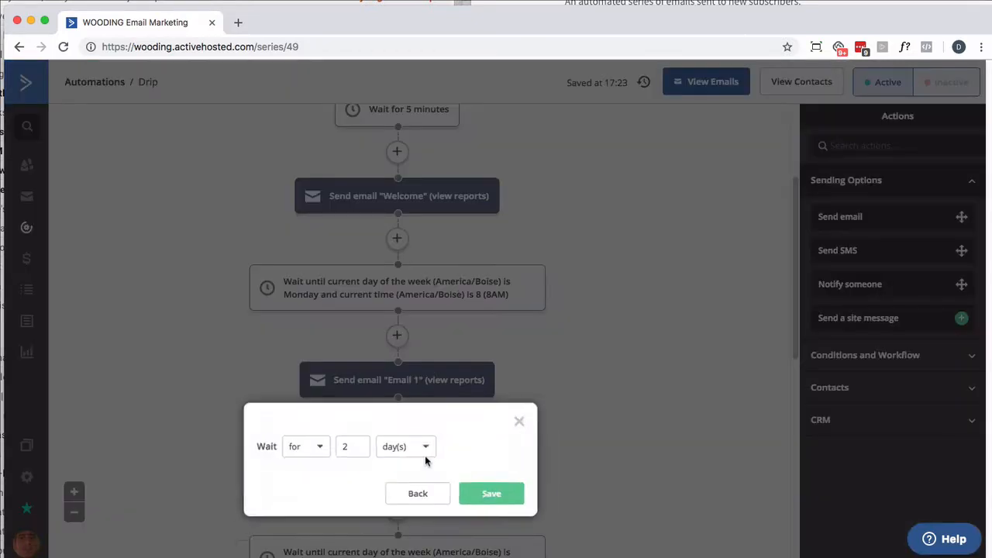
pyautogui.click(403, 446)
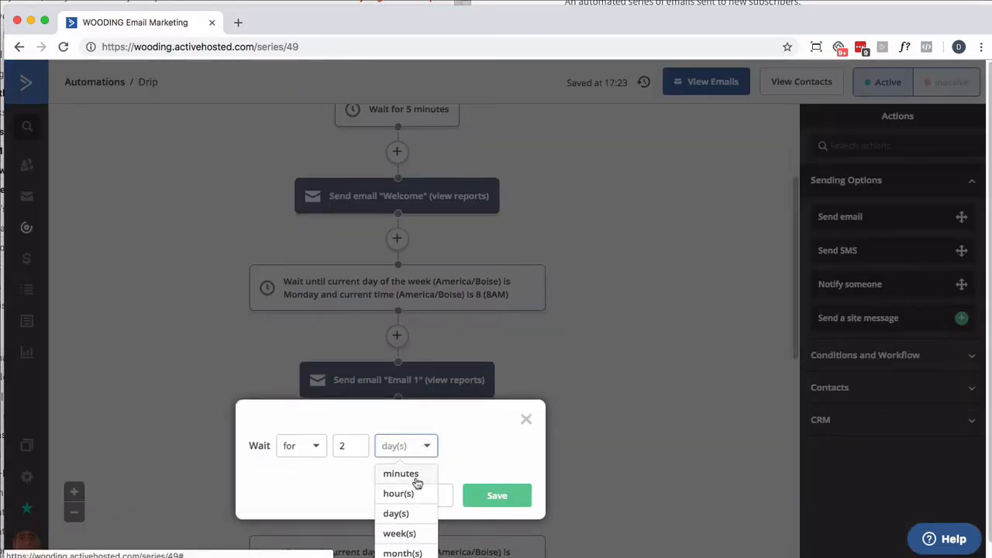
pyautogui.click(398, 493)
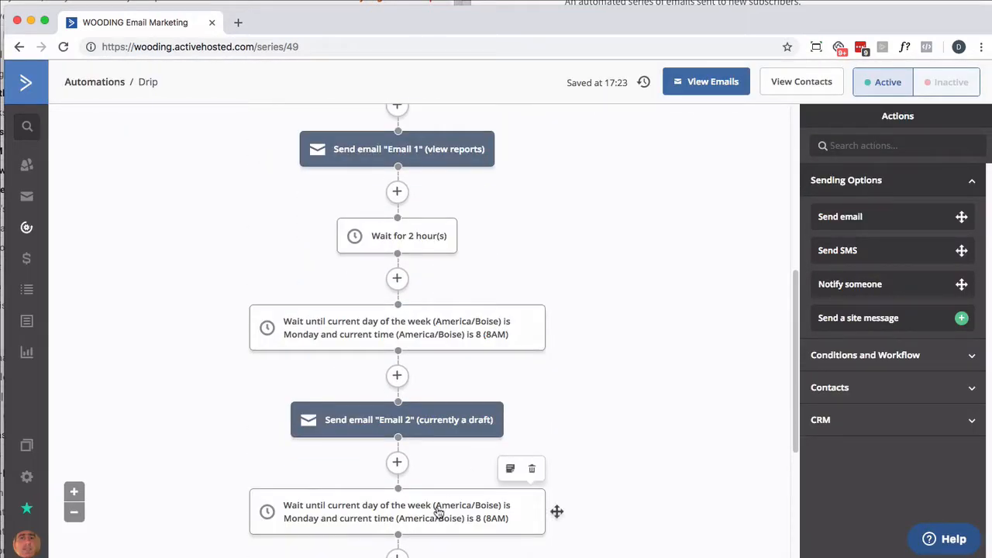
# Start inserting another Wait step, then back out without saving it
pyautogui.click(397, 463)
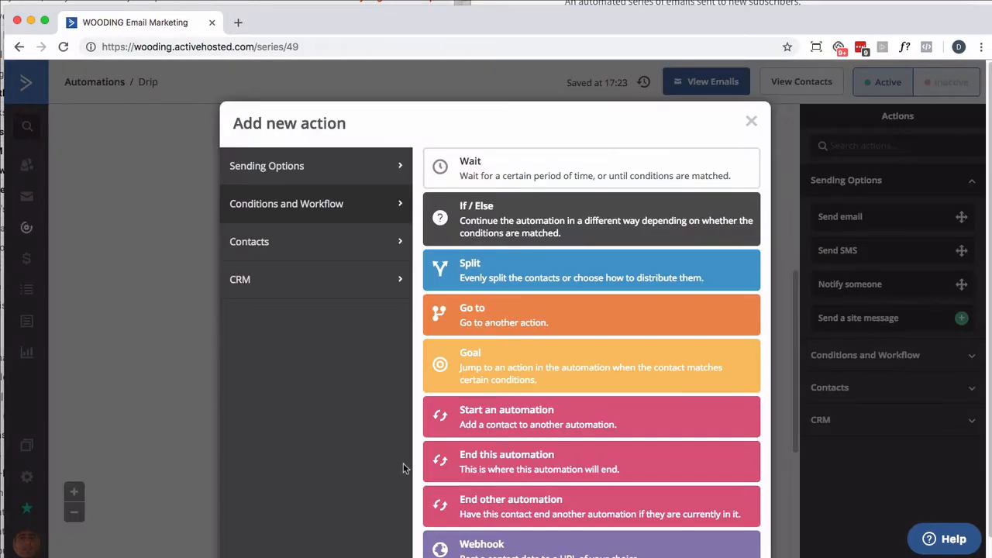
pyautogui.click(751, 121)
pyautogui.write('2')
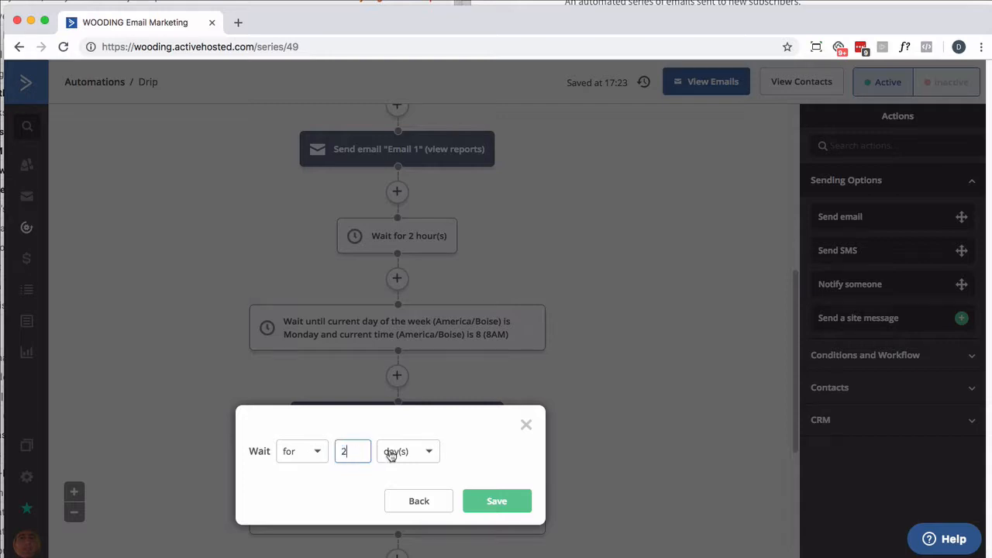
pyautogui.click(408, 451)
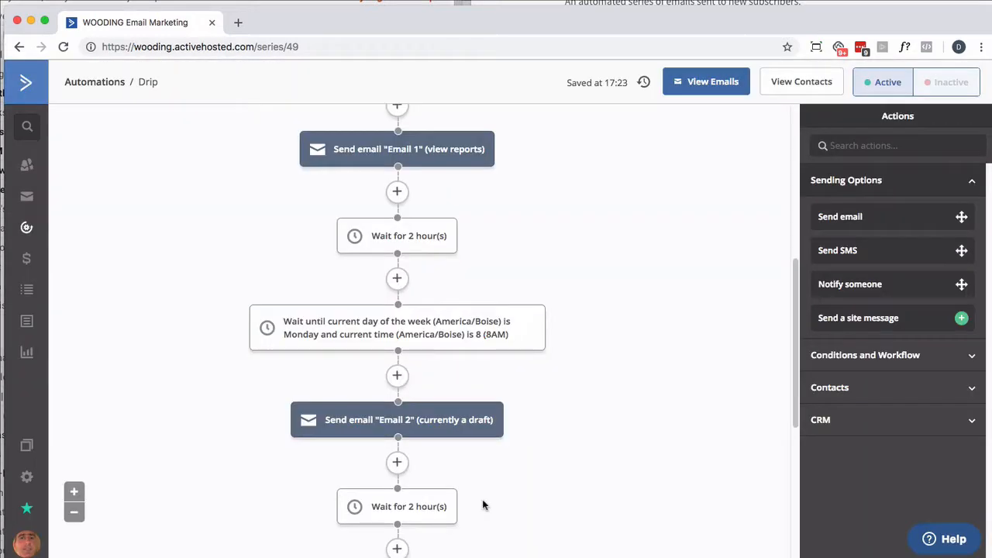
pyautogui.scroll(-3)
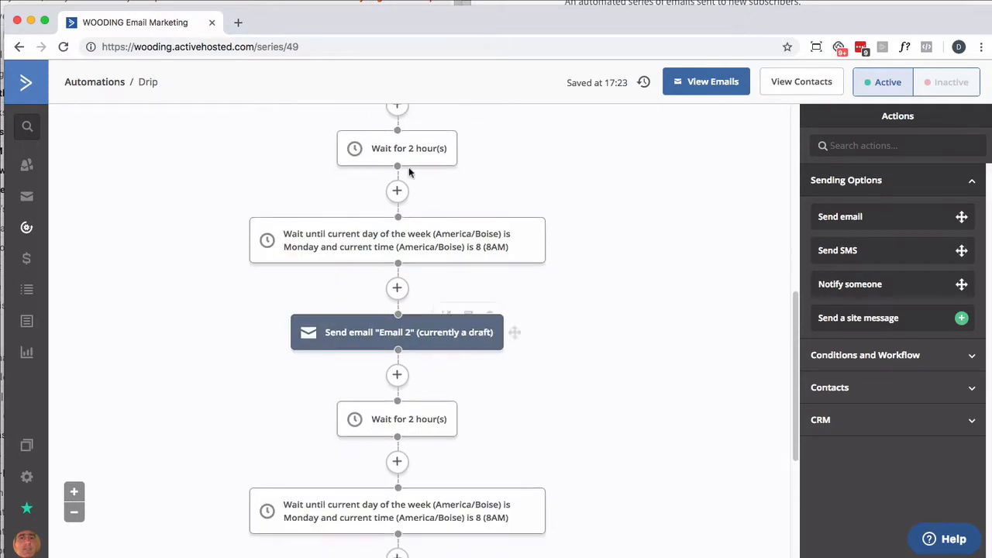
pyautogui.scroll(-3)
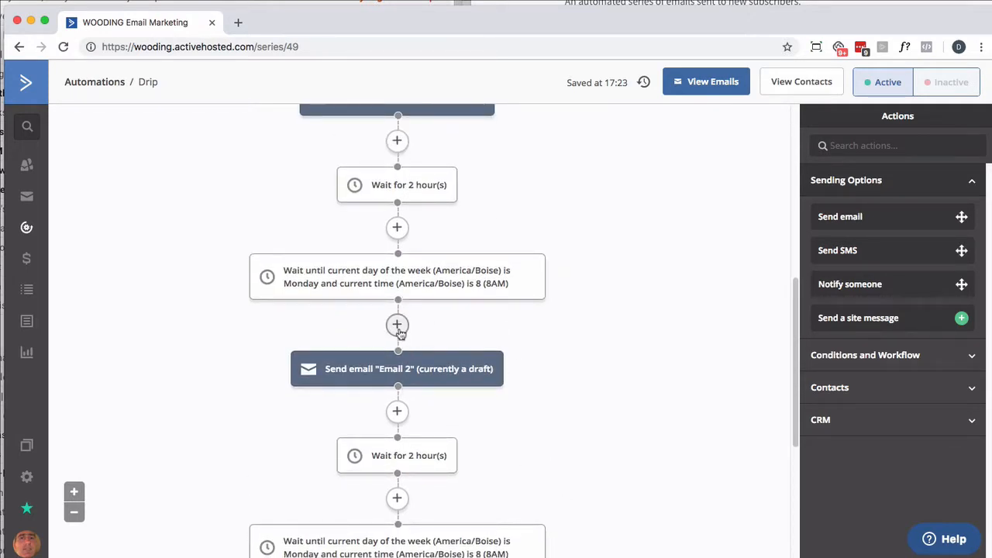
pyautogui.moveTo(397, 368)
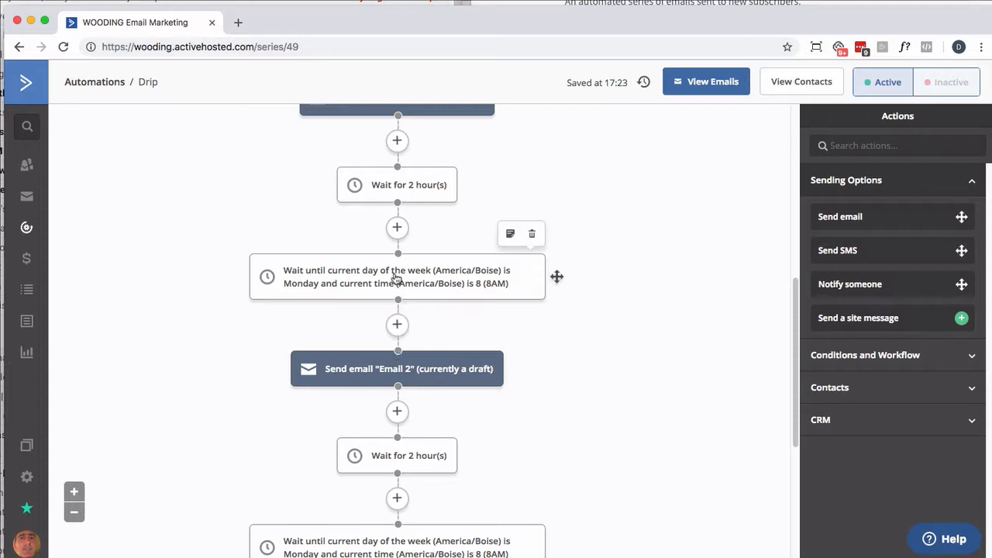
pyautogui.moveTo(397, 142)
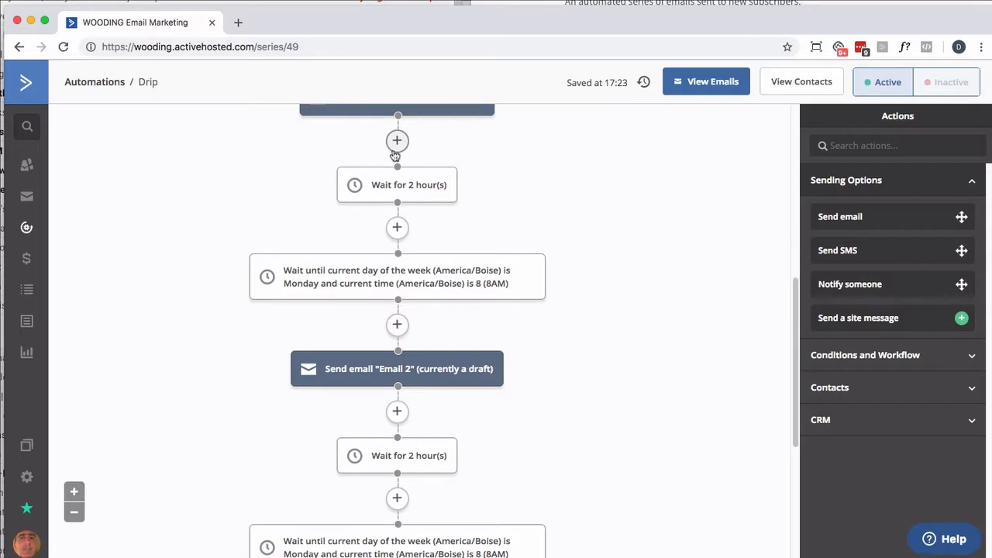
pyautogui.scroll(3)
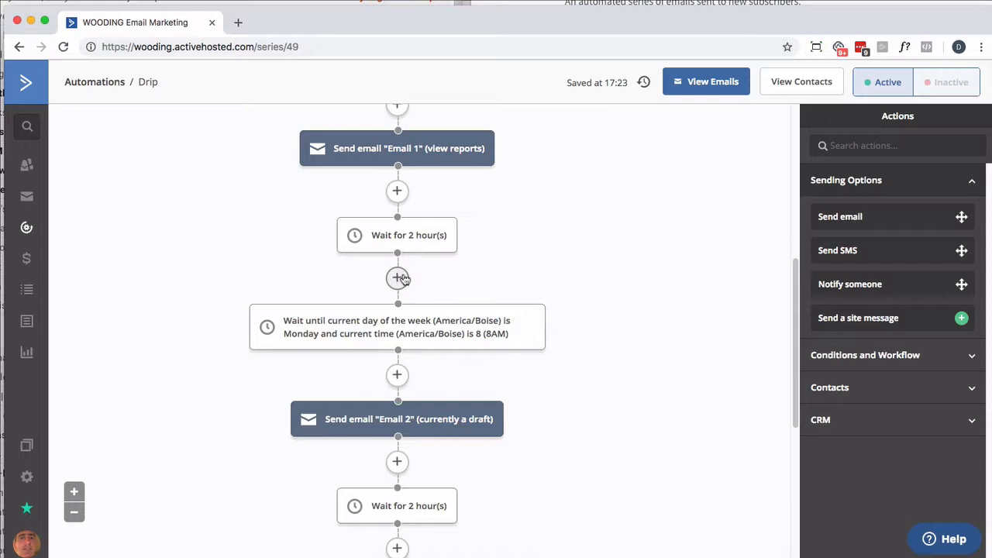
pyautogui.moveTo(397, 191)
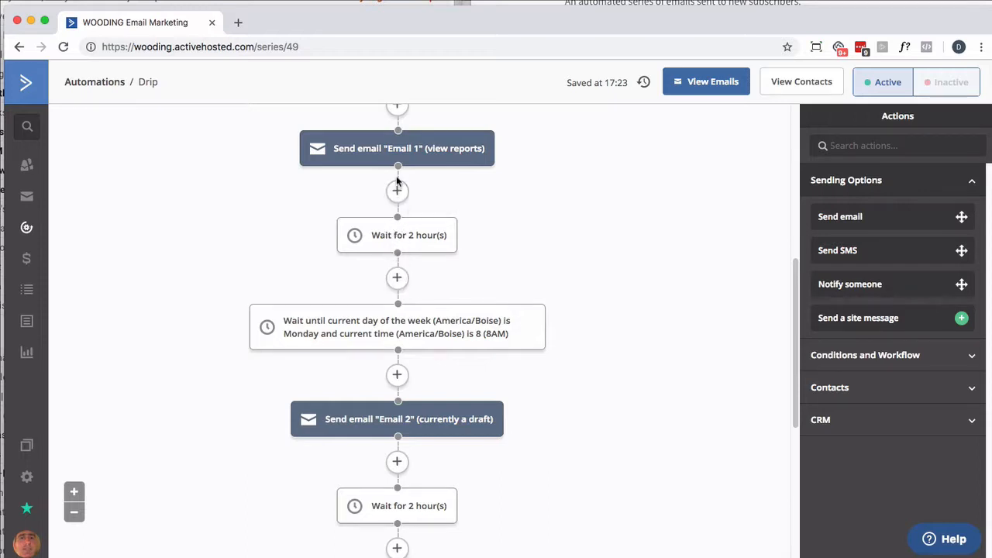
# Add a goal named PANIC below Email 1 with the condition 'Tag exists PANIC'
pyautogui.click(397, 192)
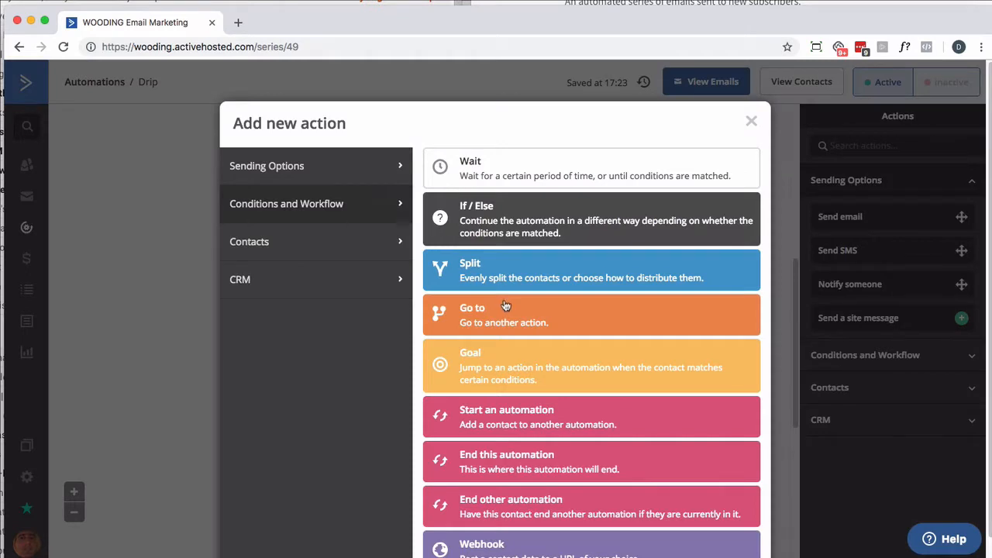
pyautogui.click(591, 366)
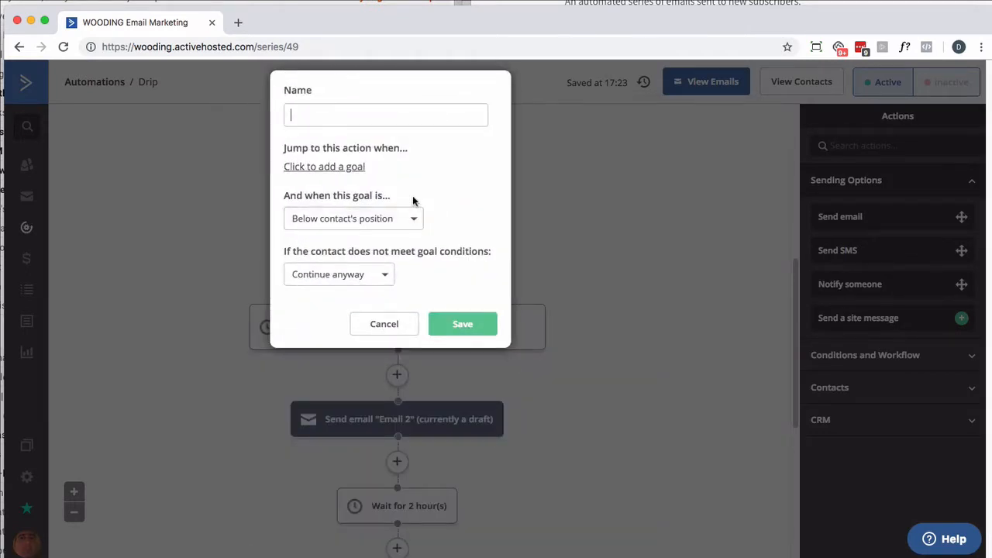
pyautogui.write('PANIC')
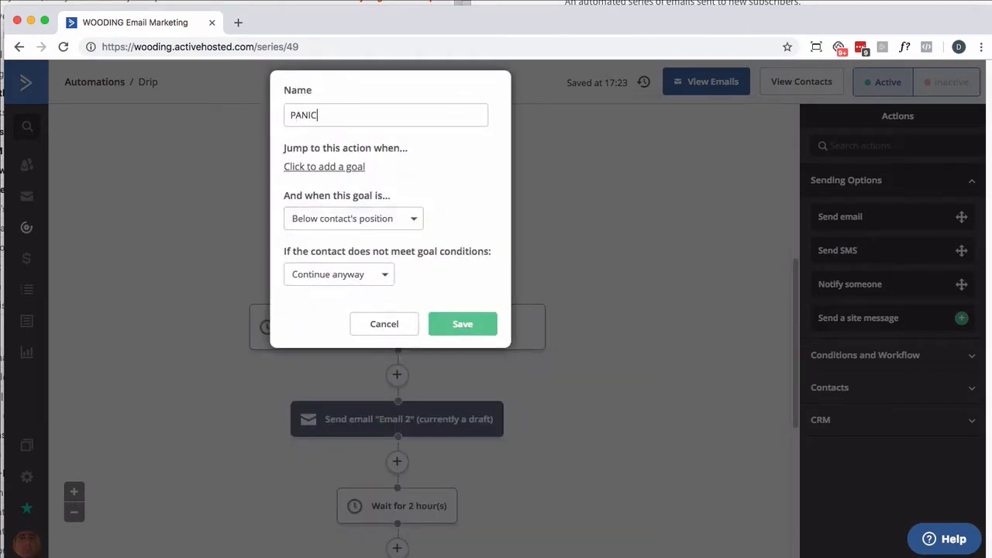
pyautogui.click(462, 324)
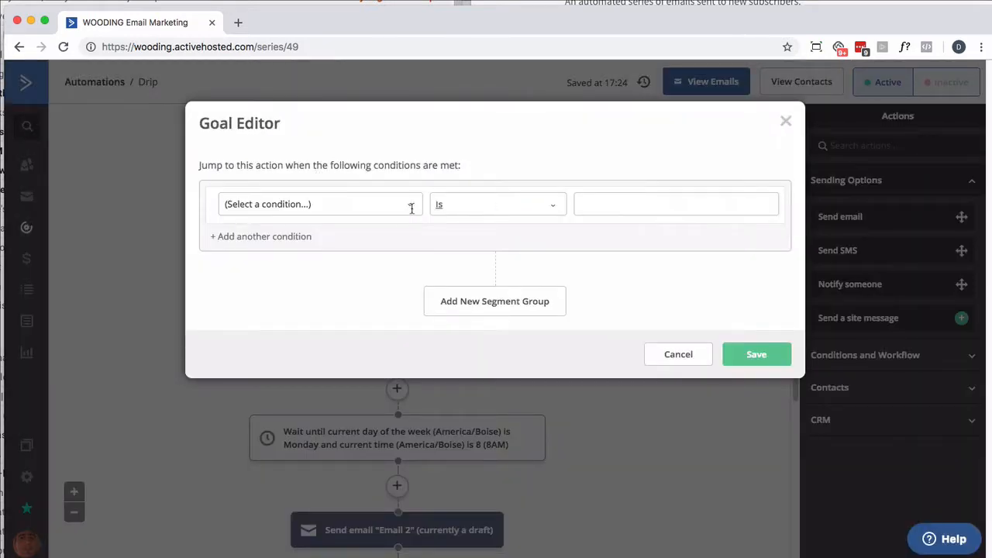
pyautogui.click(317, 203)
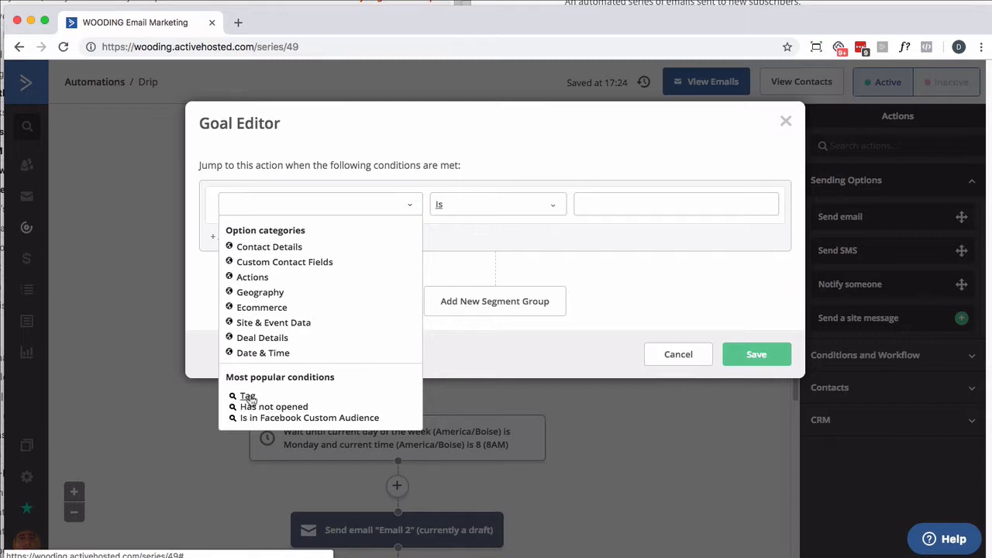
pyautogui.click(247, 395)
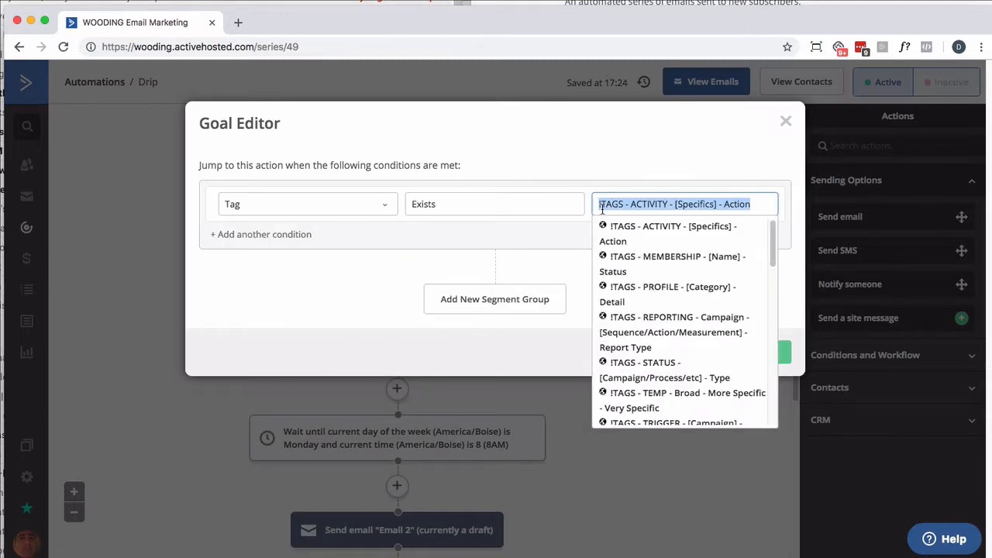
pyautogui.write('PANIC')
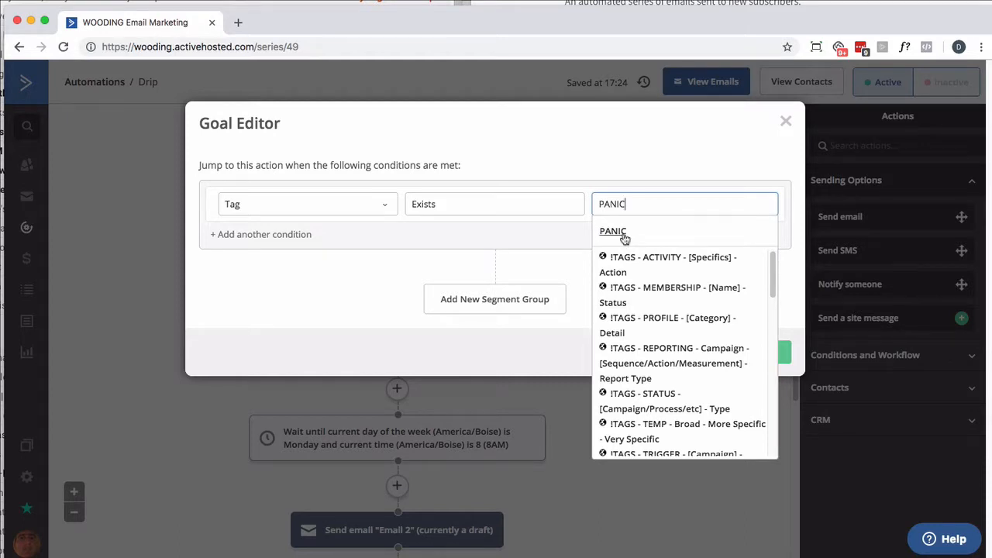
pyautogui.click(613, 231)
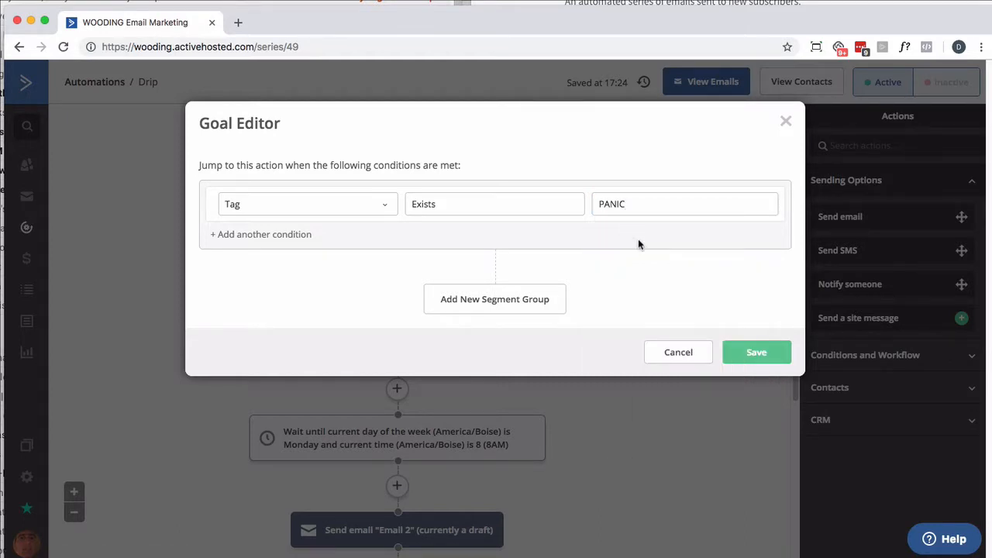
pyautogui.click(756, 352)
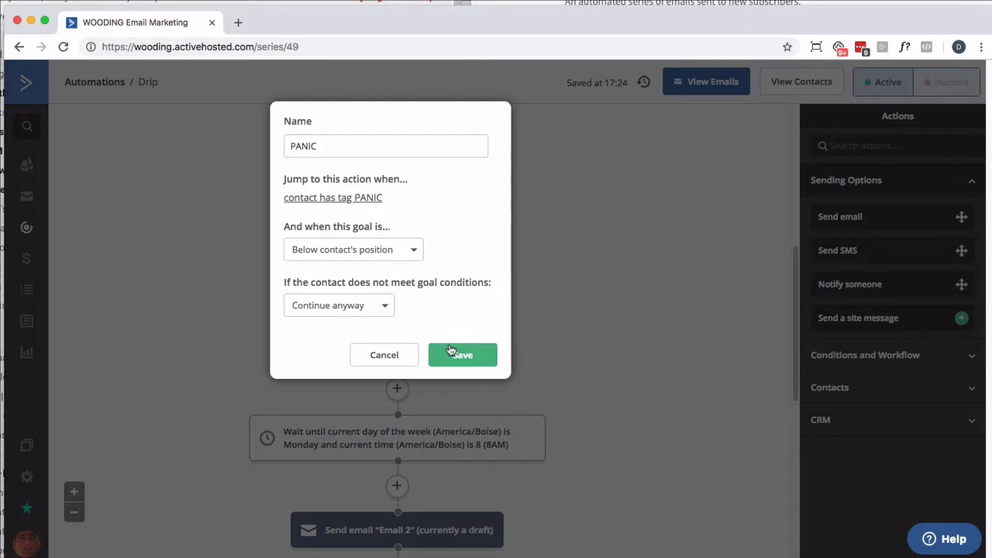
# Save the PANIC goal and add a Contacts > Remove tag (PANIC) step below it
pyautogui.click(462, 355)
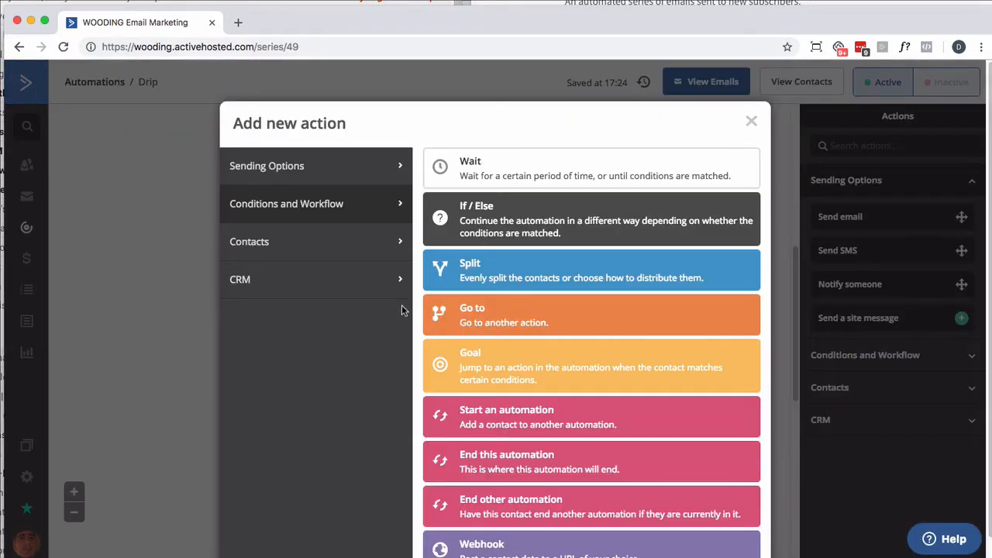
pyautogui.click(250, 241)
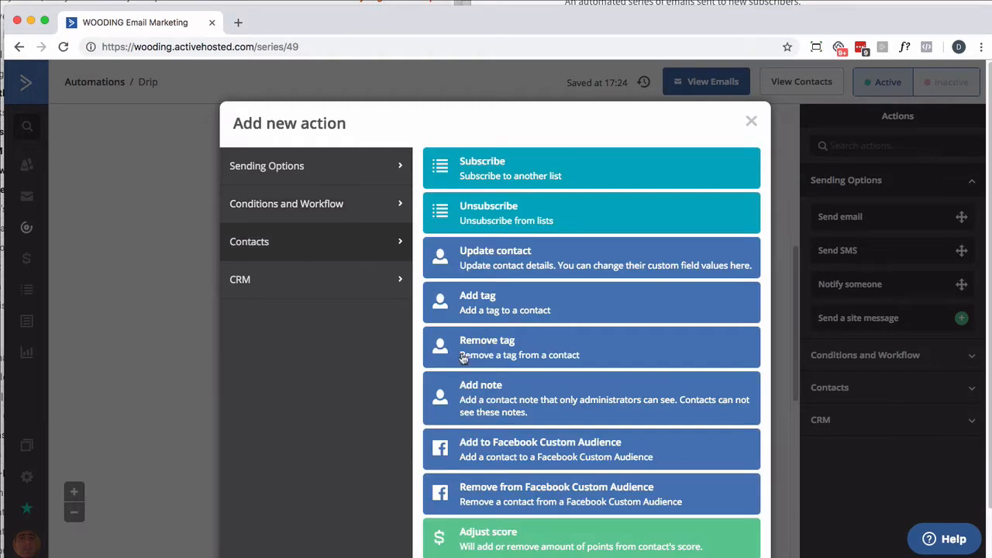
pyautogui.click(591, 348)
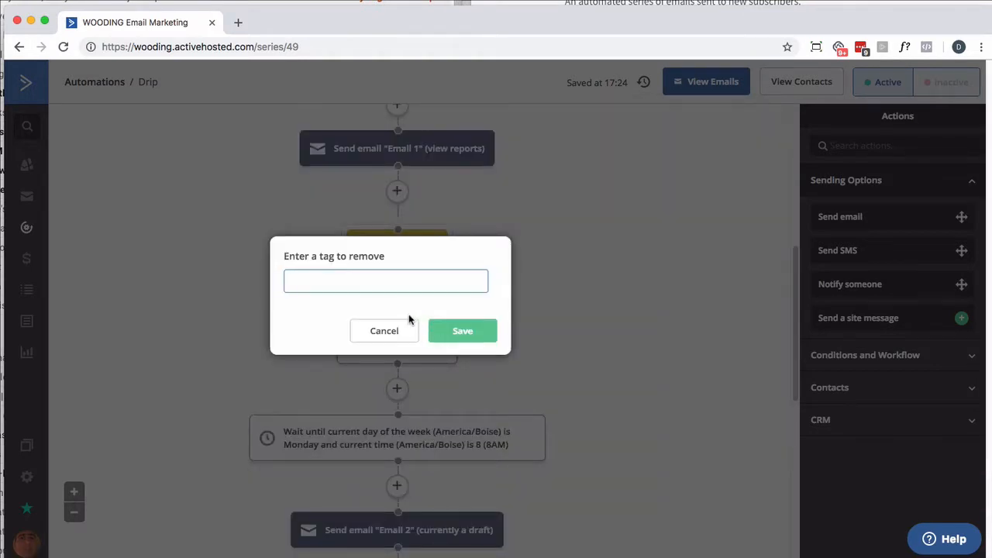
pyautogui.write('PANIC')
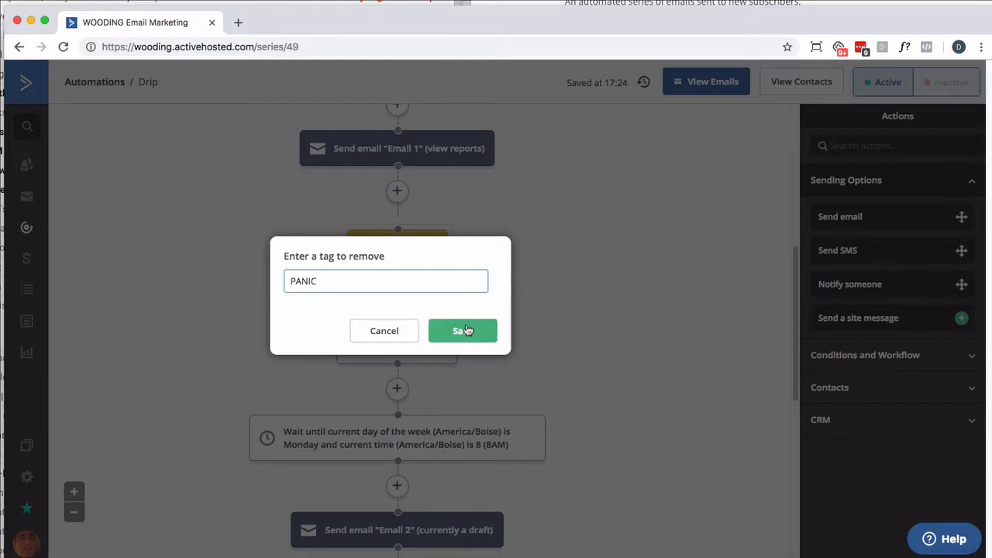
pyautogui.click(463, 331)
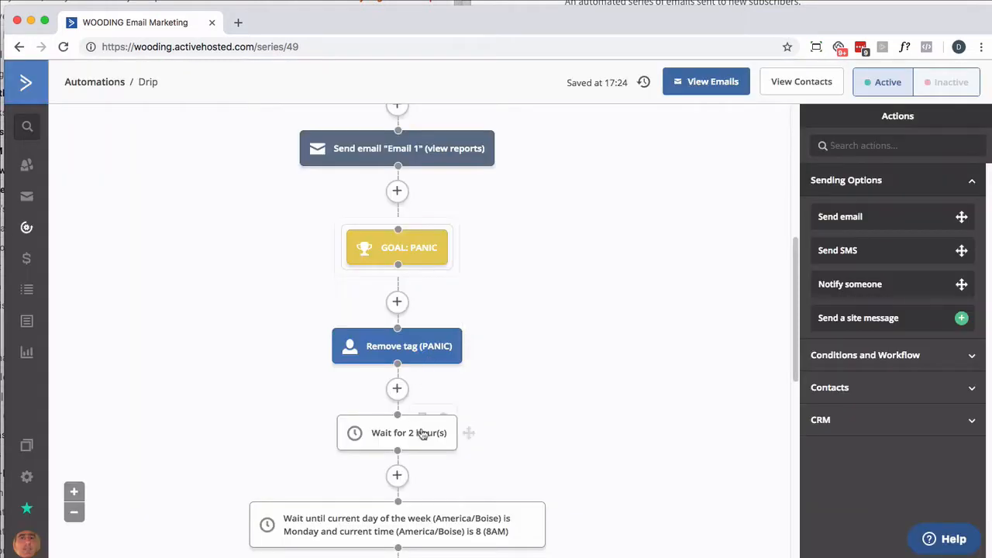
pyautogui.moveTo(397, 525)
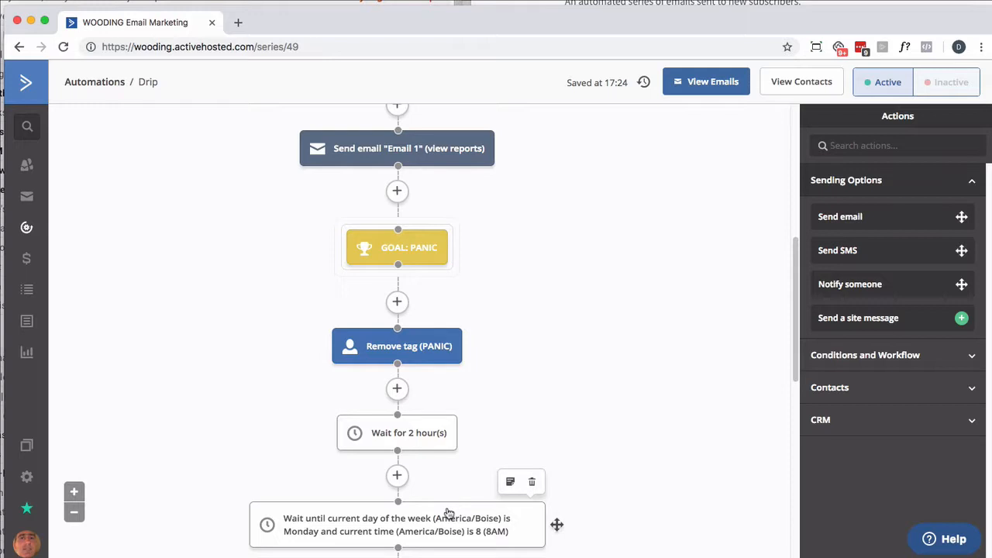
# Scroll the Drip workflow to review the PANIC goal and tag-removal steps
pyautogui.scroll(3)
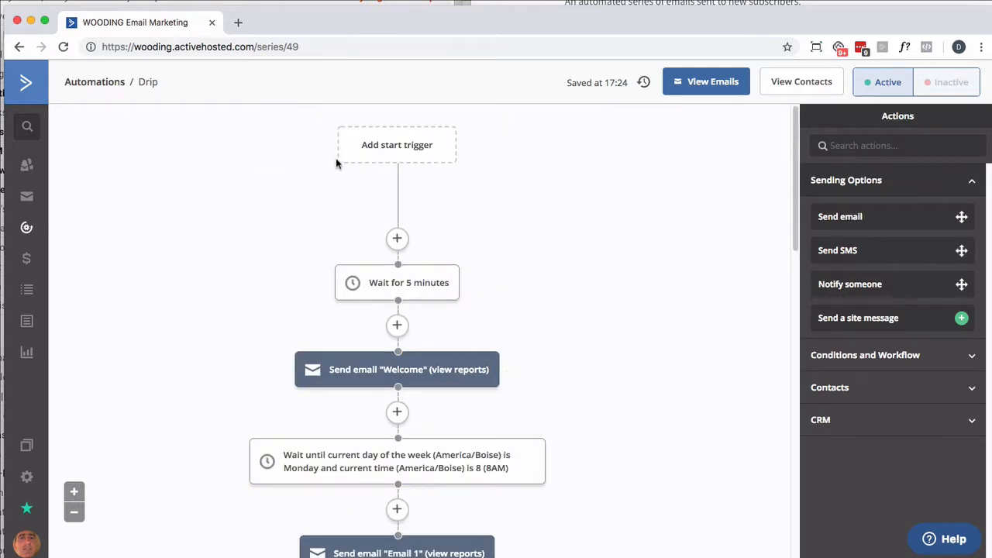
pyautogui.scroll(-3)
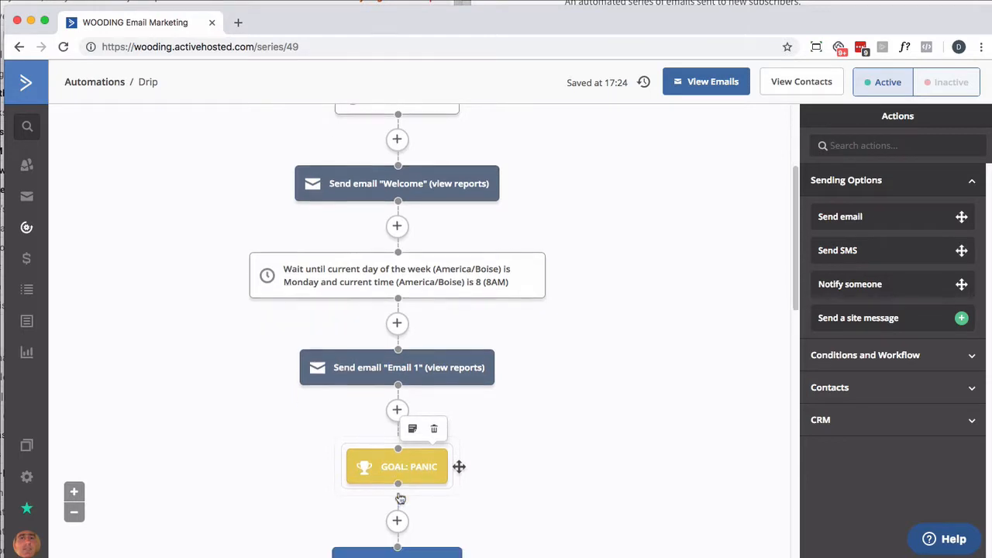
pyautogui.scroll(-3)
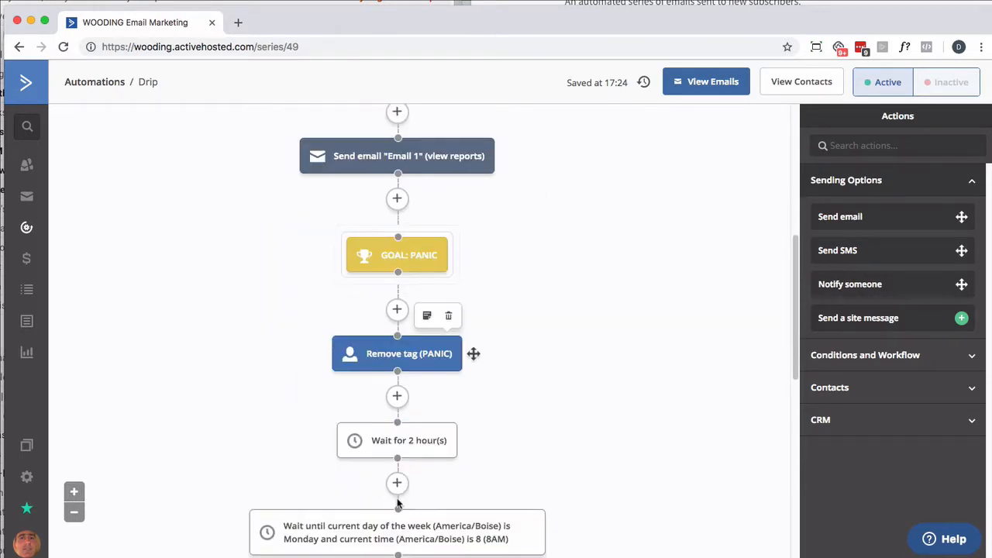
pyautogui.moveTo(397, 483)
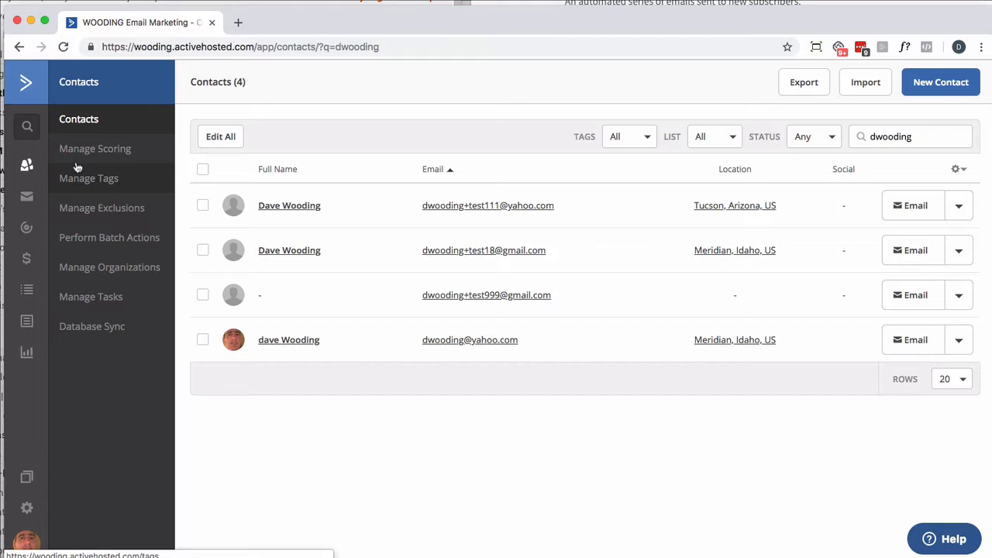
# Bulk-remove the PANIC tag from all four dwooding contacts and confirm the change
pyautogui.click(202, 169)
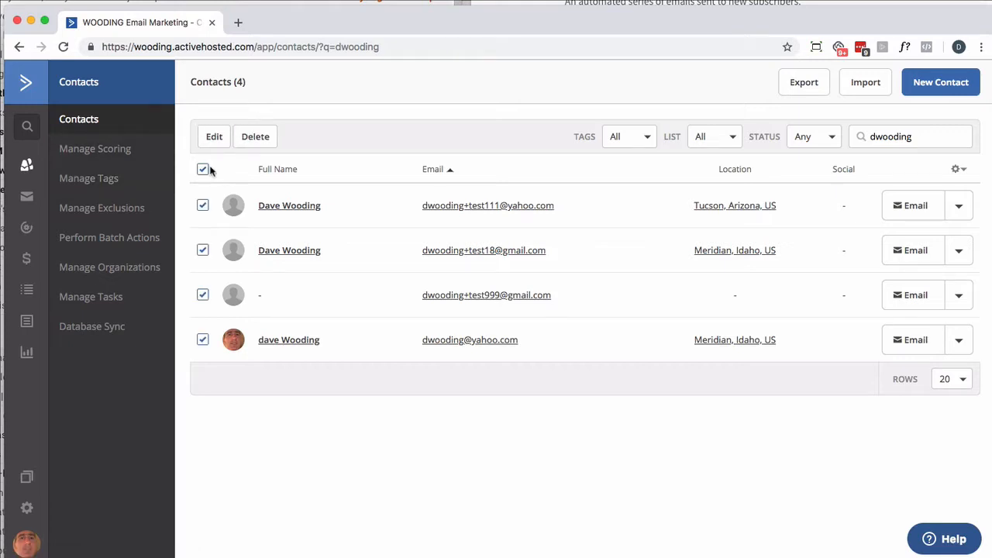
pyautogui.moveTo(213, 136)
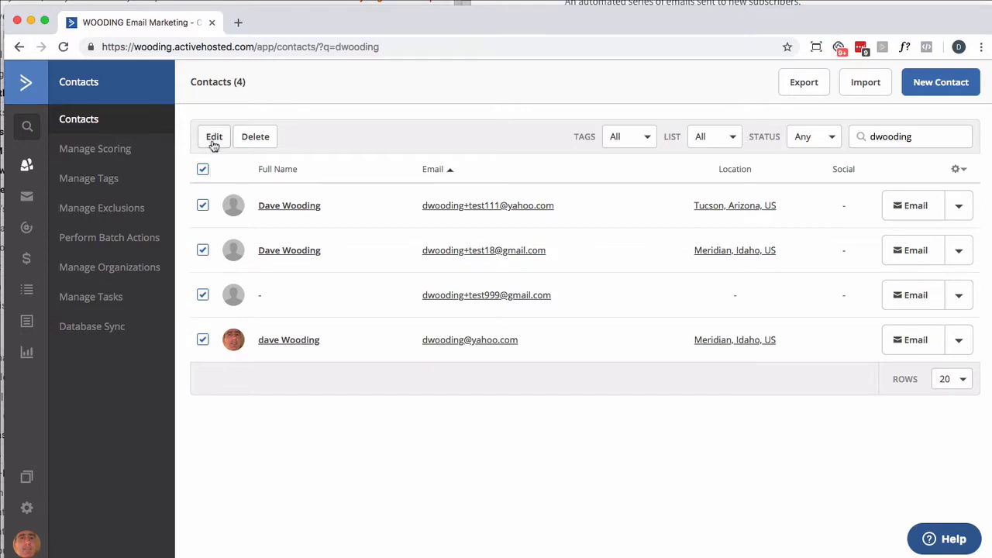
pyautogui.click(214, 137)
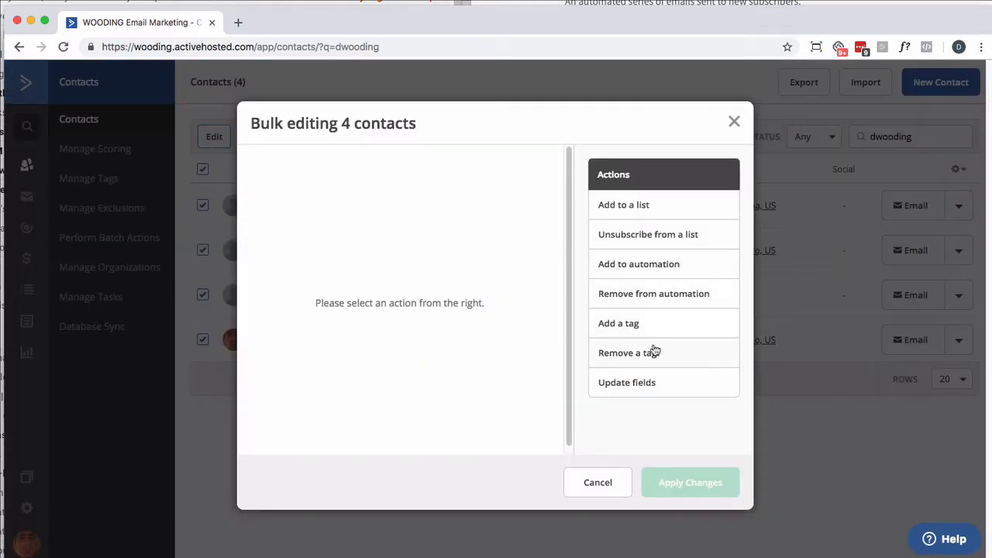
pyautogui.click(628, 353)
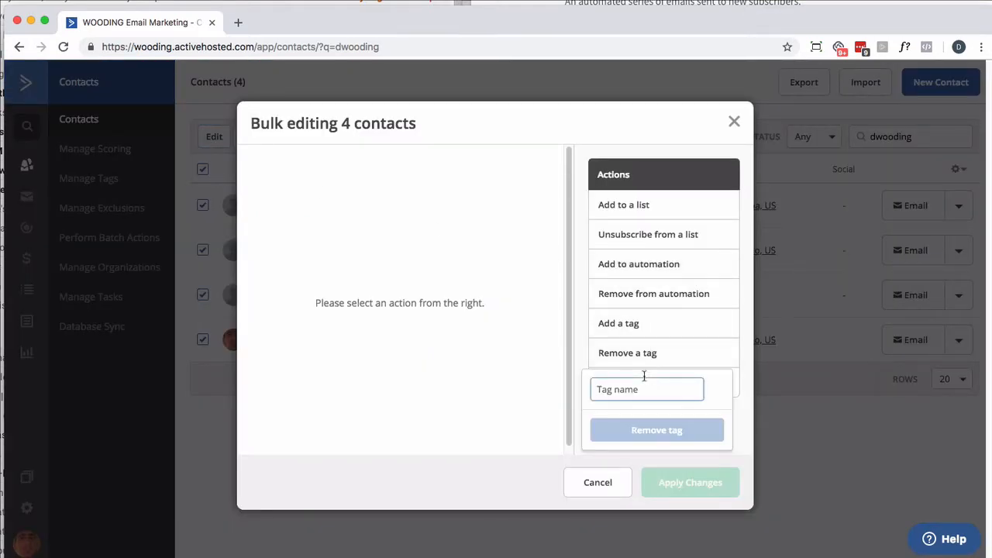
pyautogui.write('PANIC')
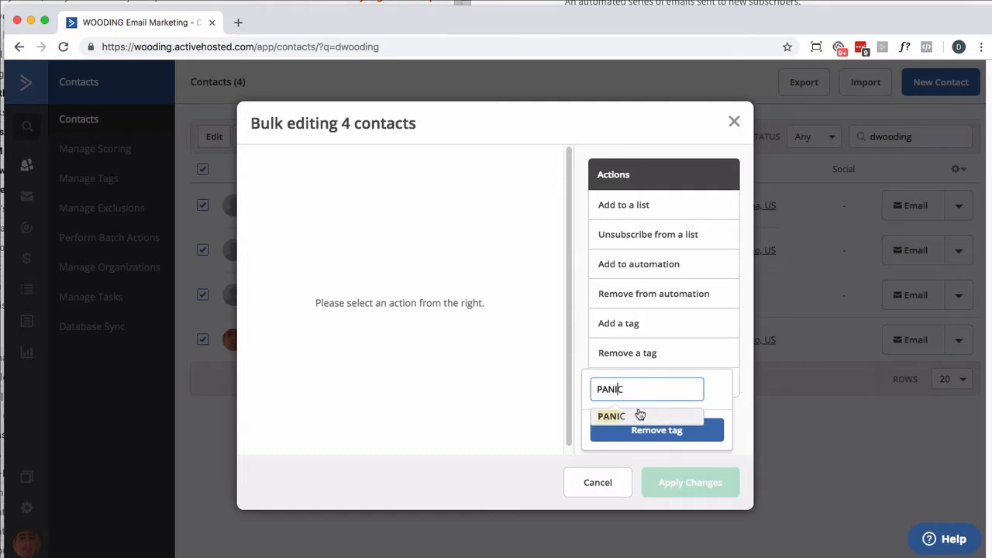
pyautogui.click(611, 416)
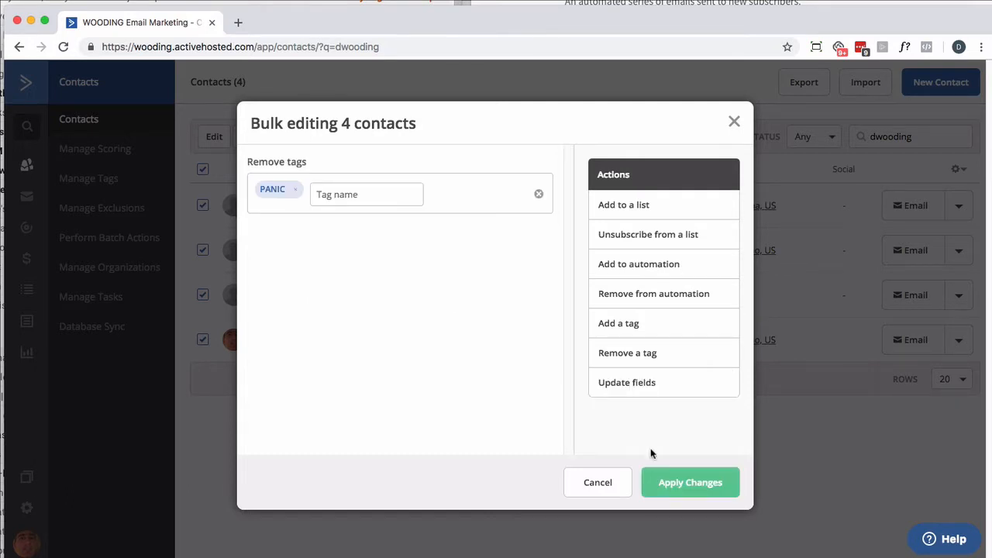
pyautogui.click(689, 483)
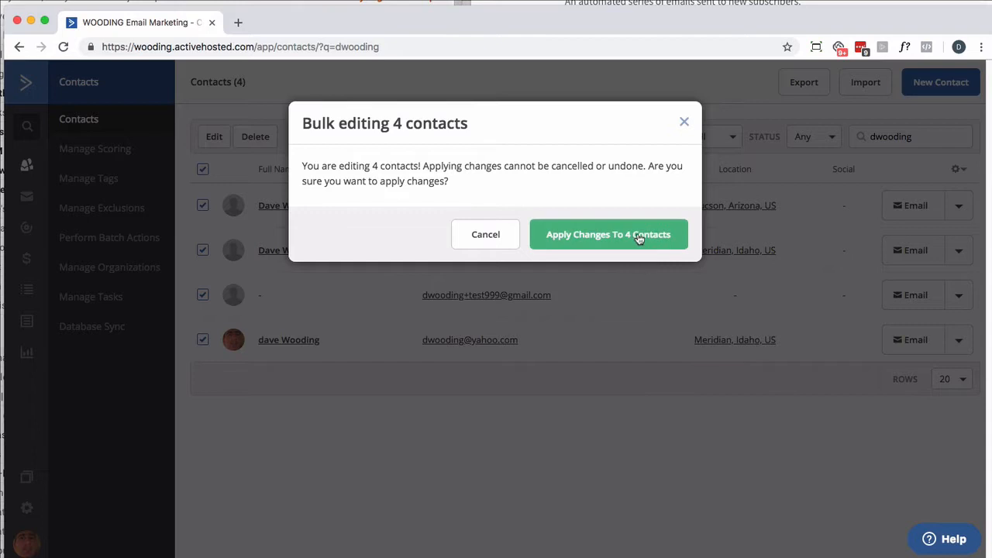
pyautogui.click(609, 234)
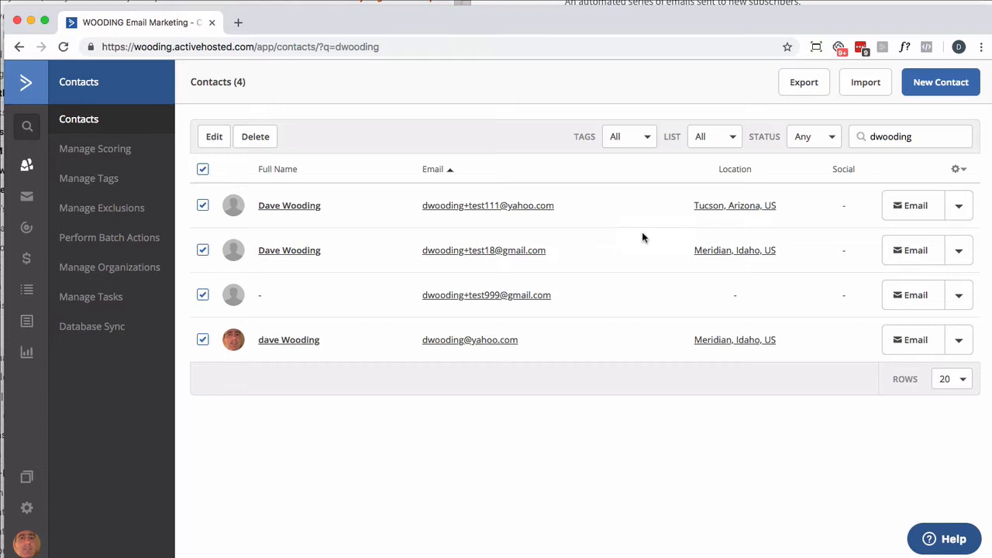
pyautogui.moveTo(289, 200)
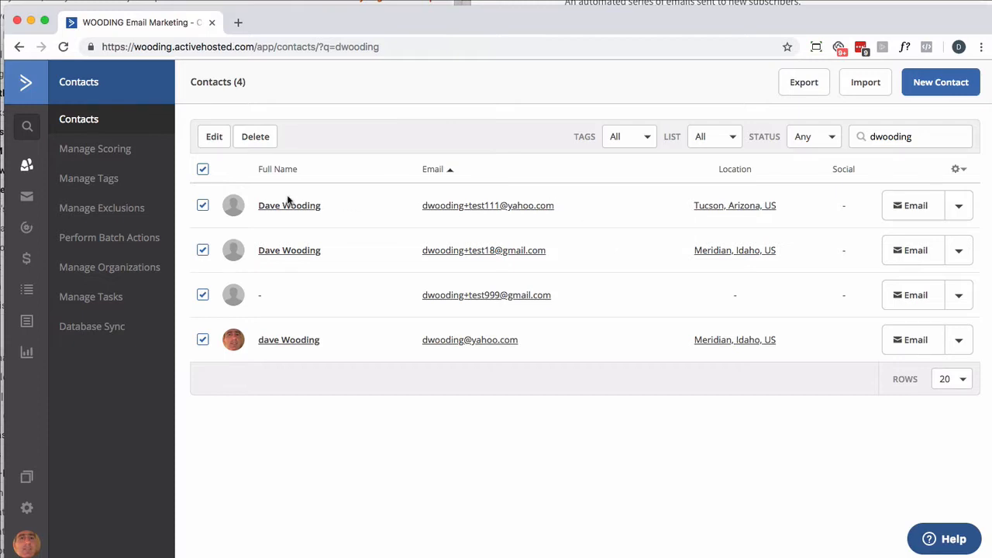
pyautogui.moveTo(214, 137)
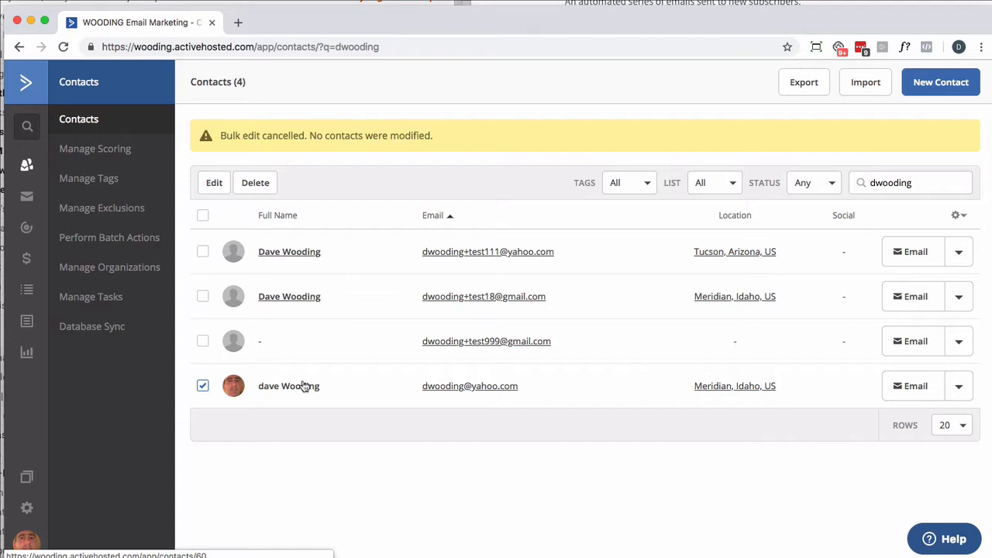
pyautogui.click(288, 386)
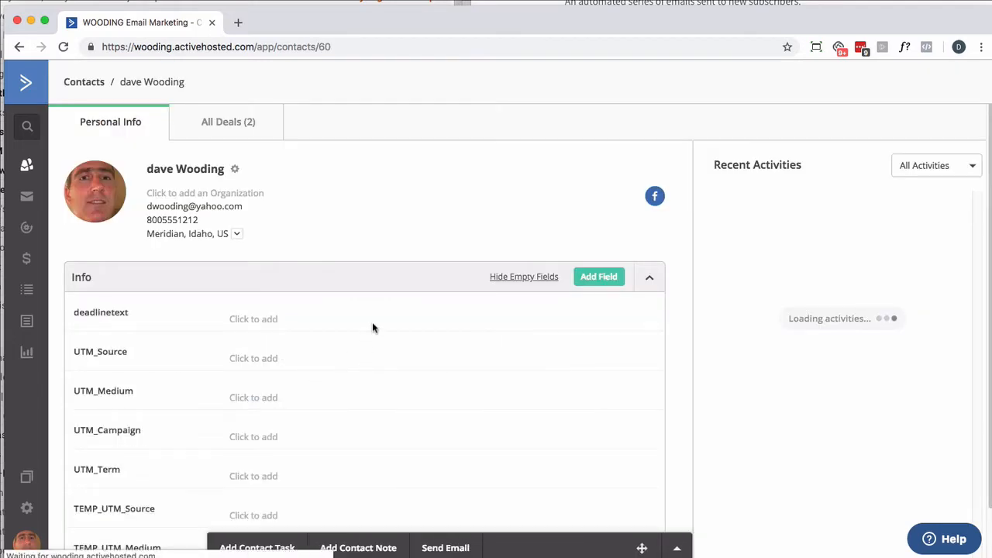
pyautogui.scroll(-3)
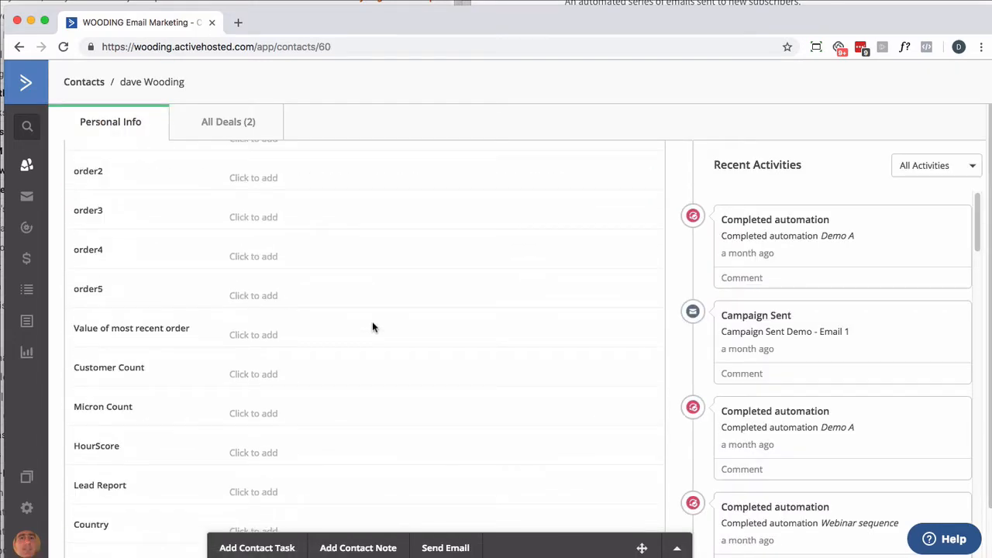
pyautogui.scroll(3)
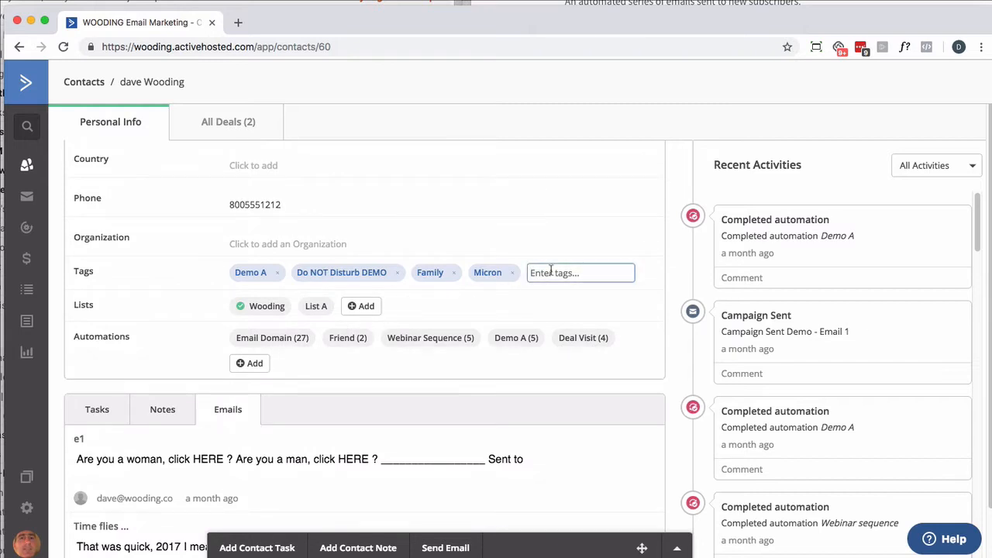
pyautogui.write('PA')
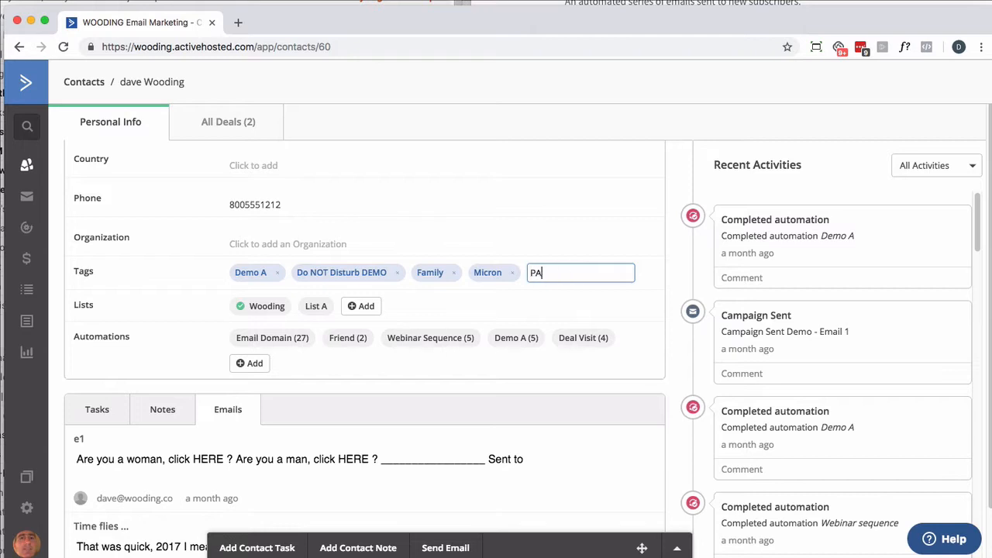
pyautogui.write('NIC')
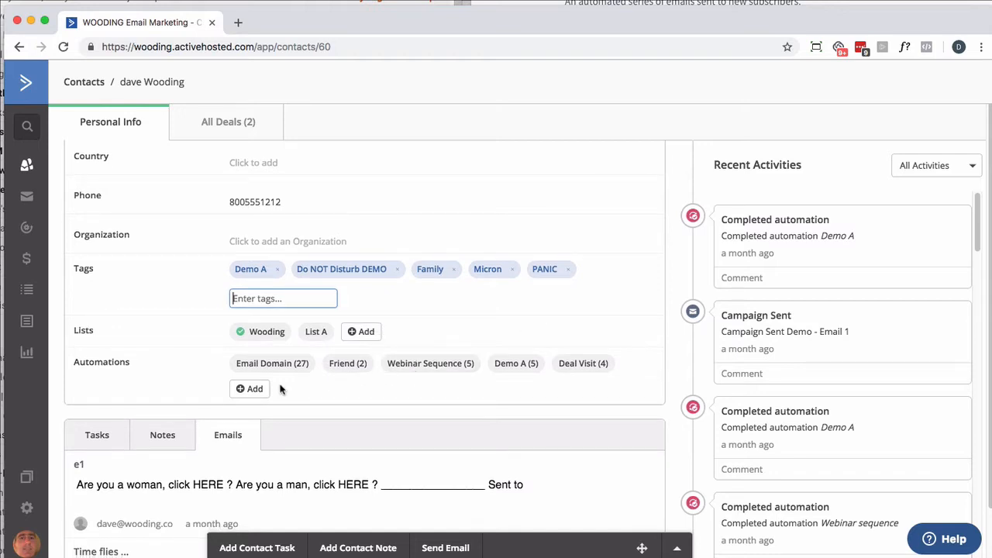
# Add dave Wooding to the Drip automation and reload to see the PANIC goal activity
pyautogui.click(250, 389)
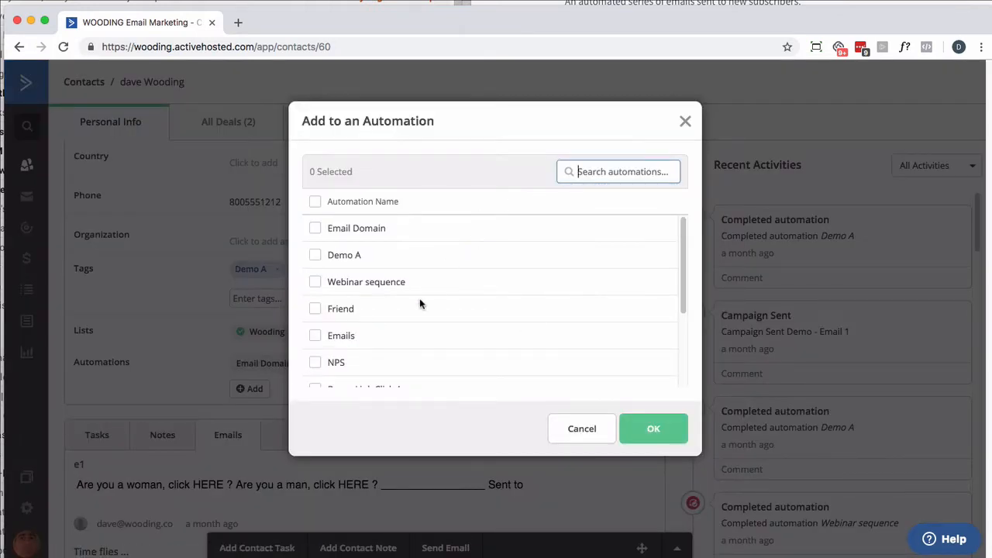
pyautogui.scroll(-3)
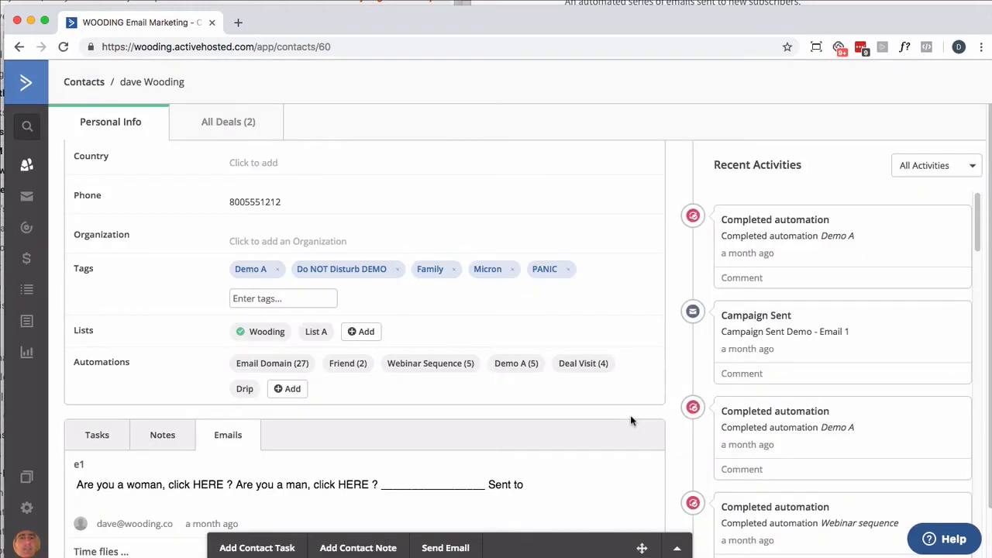
pyautogui.moveTo(627, 398)
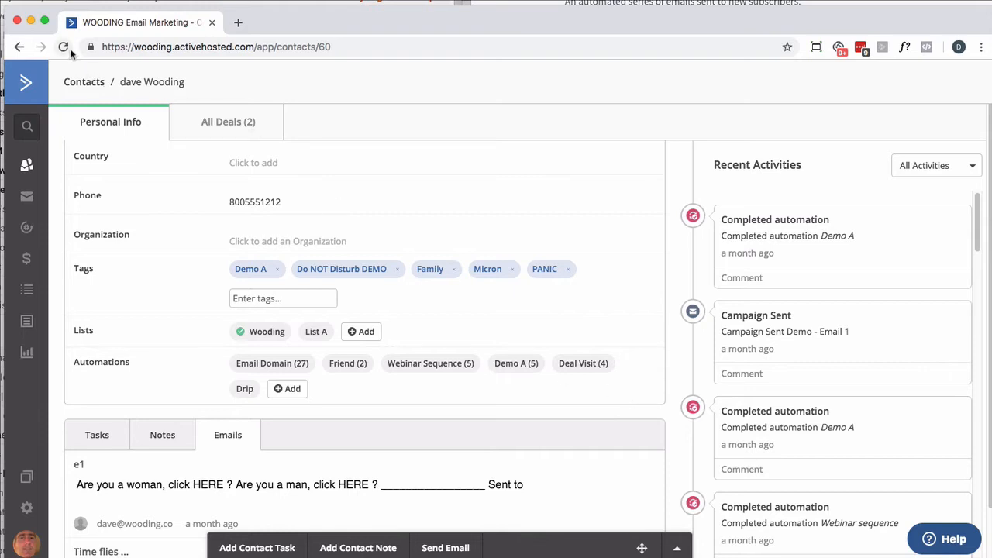
pyautogui.click(64, 47)
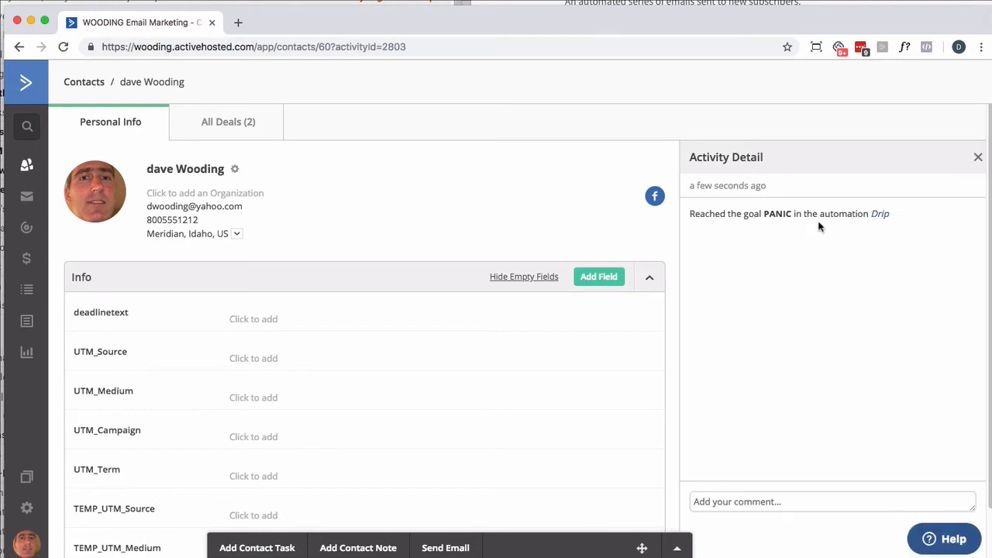
pyautogui.moveTo(880, 214)
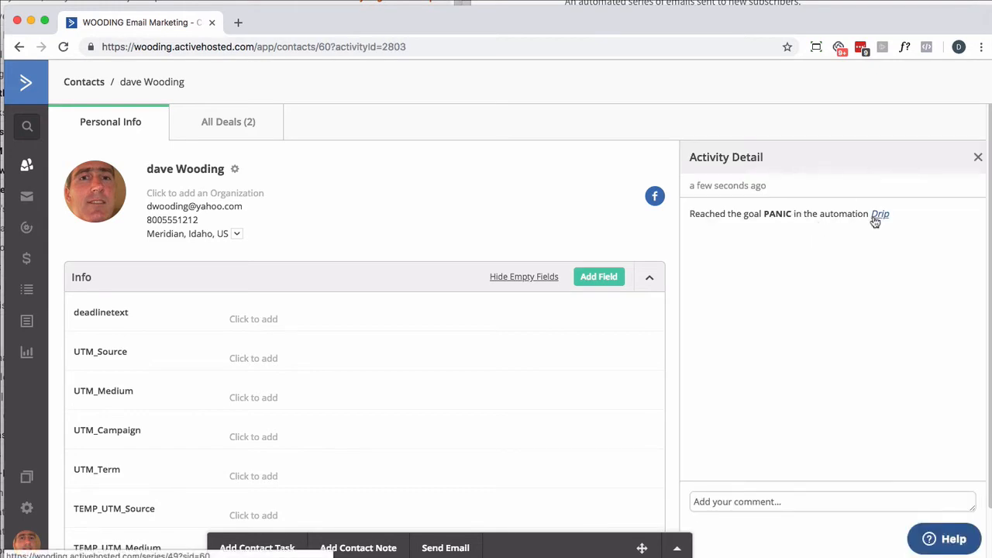
# Open Drip from Activity Detail and scroll to the contact below Remove tag (PANIC)
pyautogui.click(880, 214)
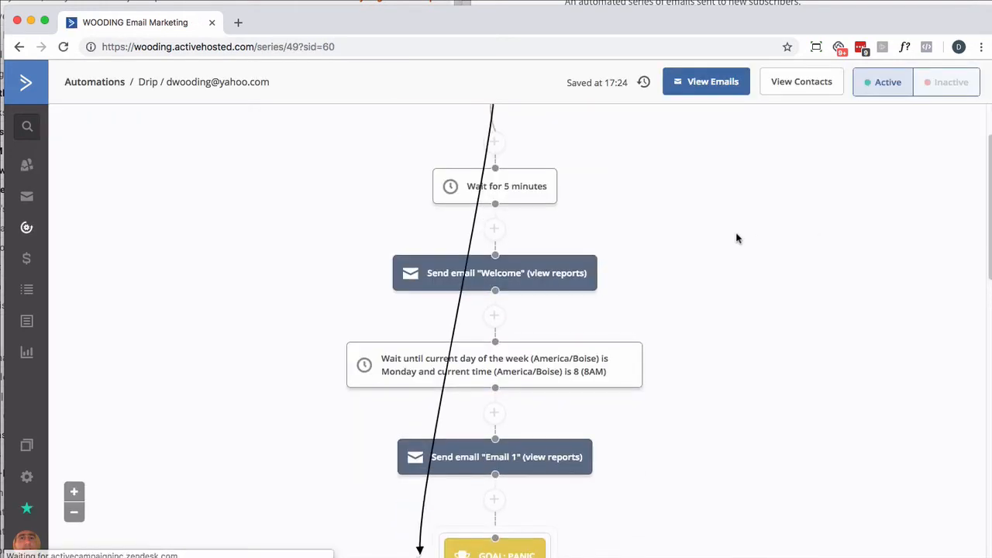
pyautogui.scroll(-3)
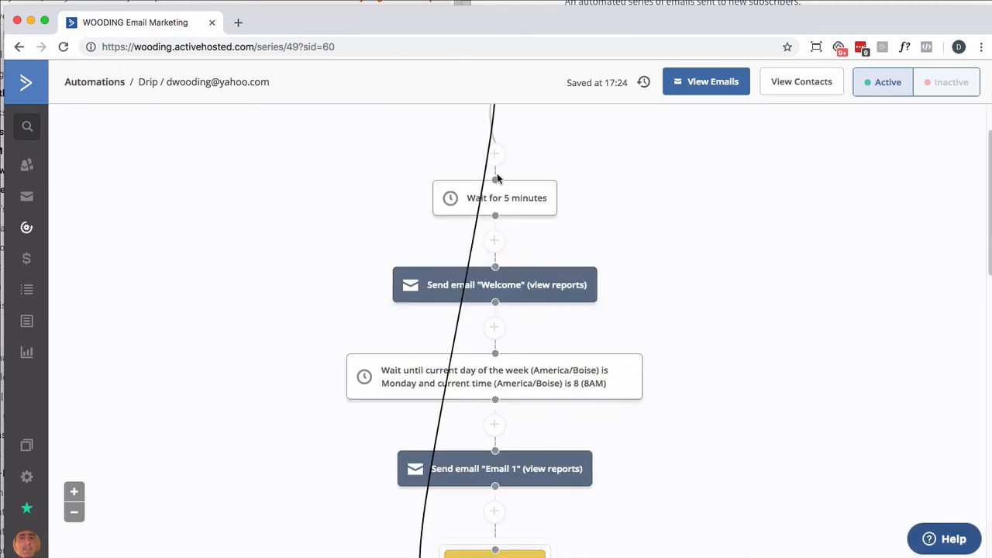
pyautogui.scroll(-3)
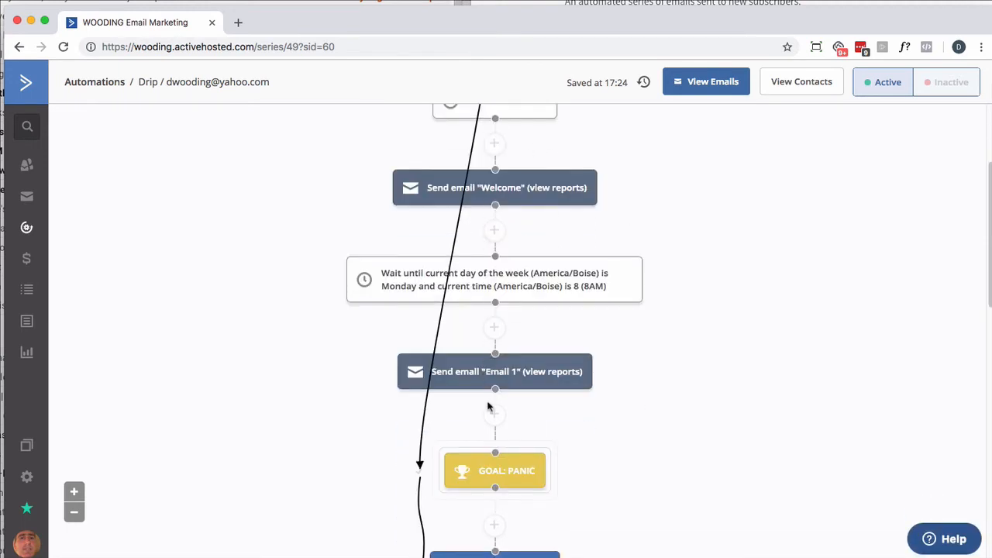
pyautogui.scroll(-3)
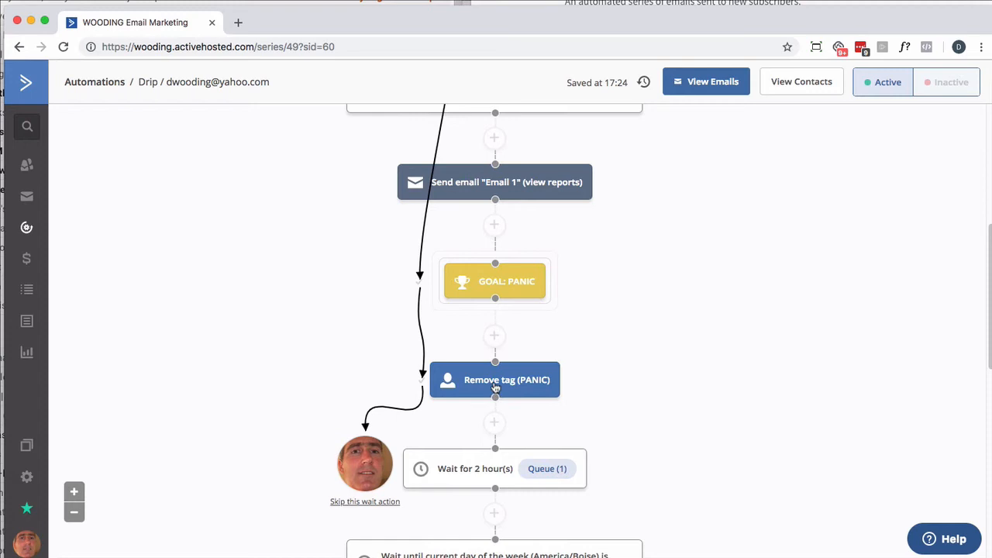
pyautogui.moveTo(501, 476)
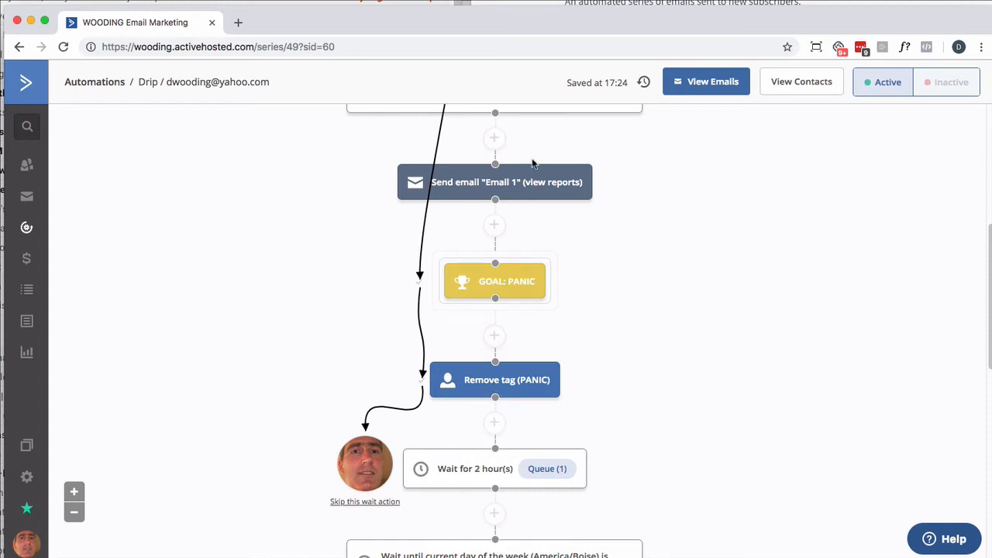
pyautogui.moveTo(365, 461)
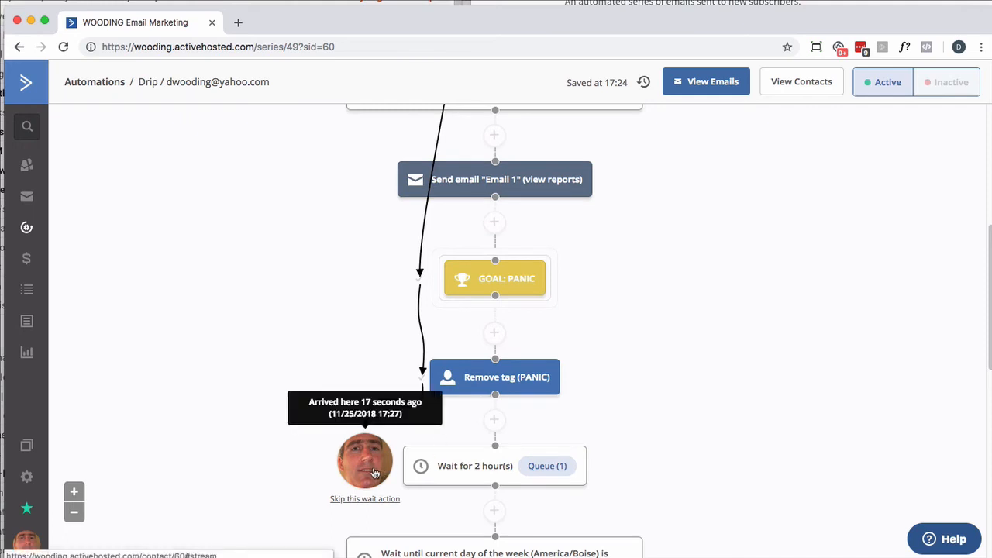